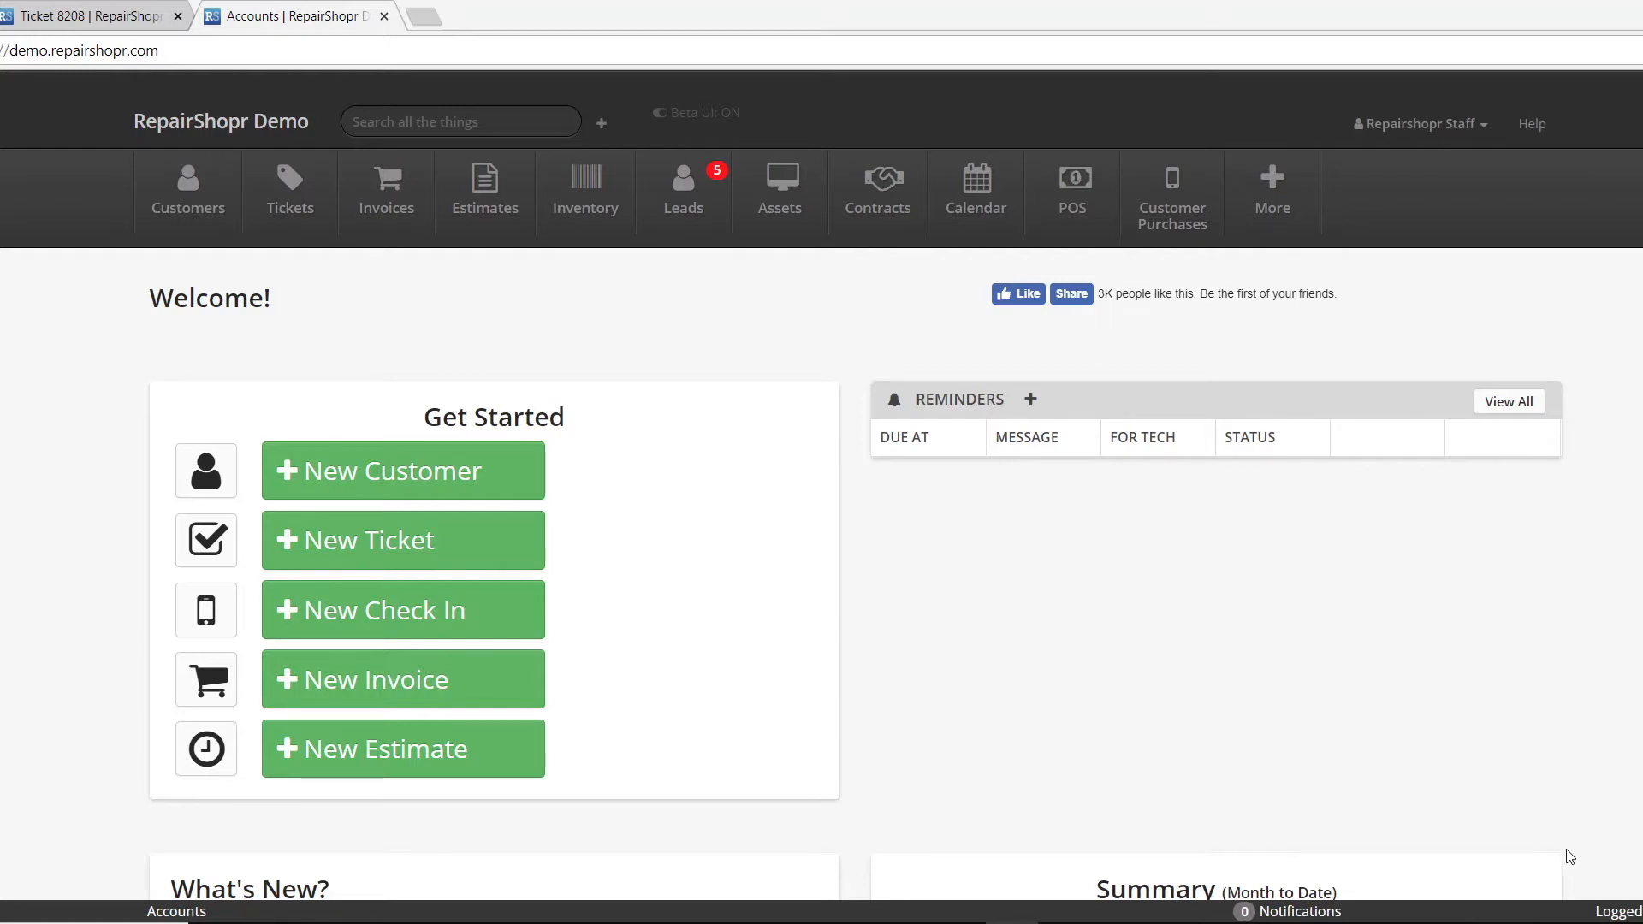
pyautogui.moveTo(1243, 764)
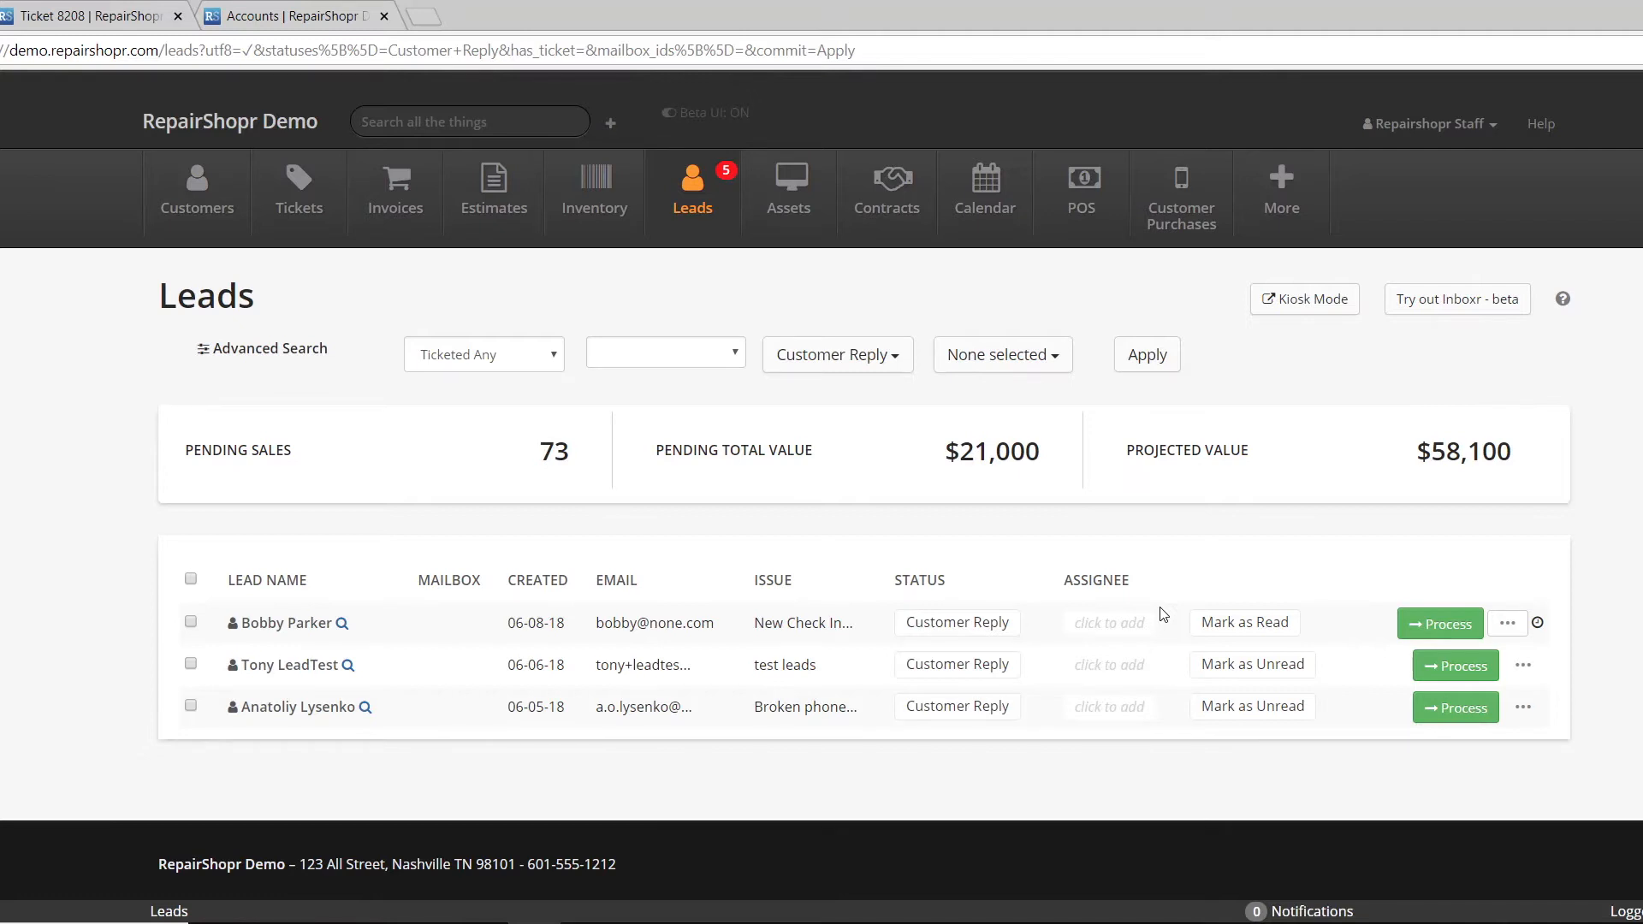
pyautogui.moveTo(836, 500)
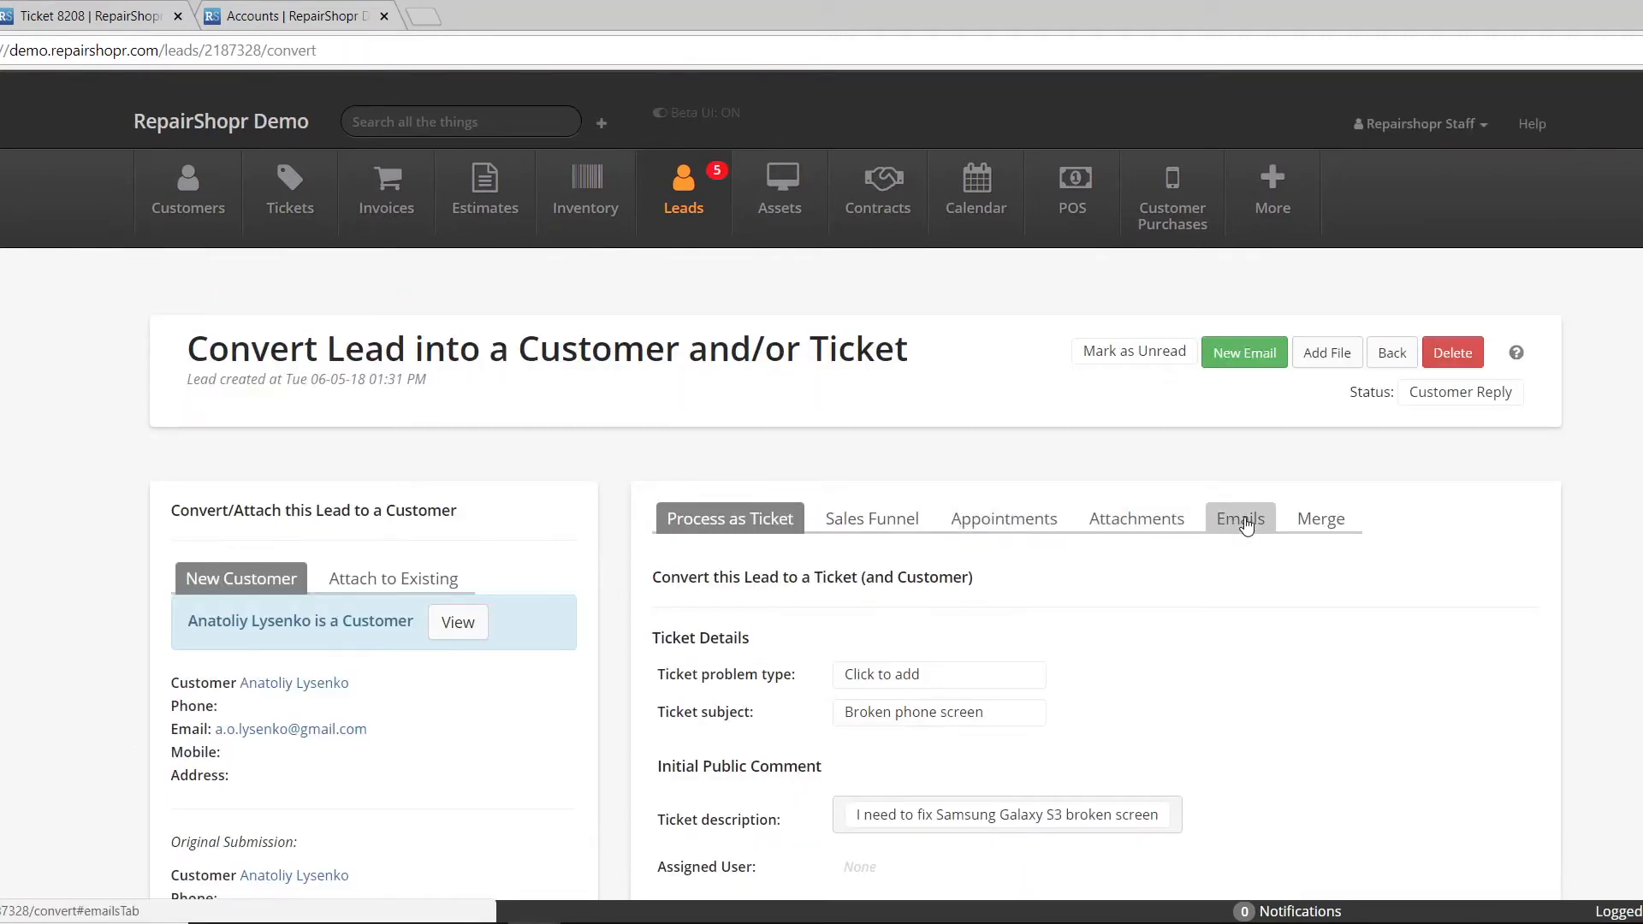
# Read the lead's email thread, then return to the Customer Reply leads list
pyautogui.click(1239, 518)
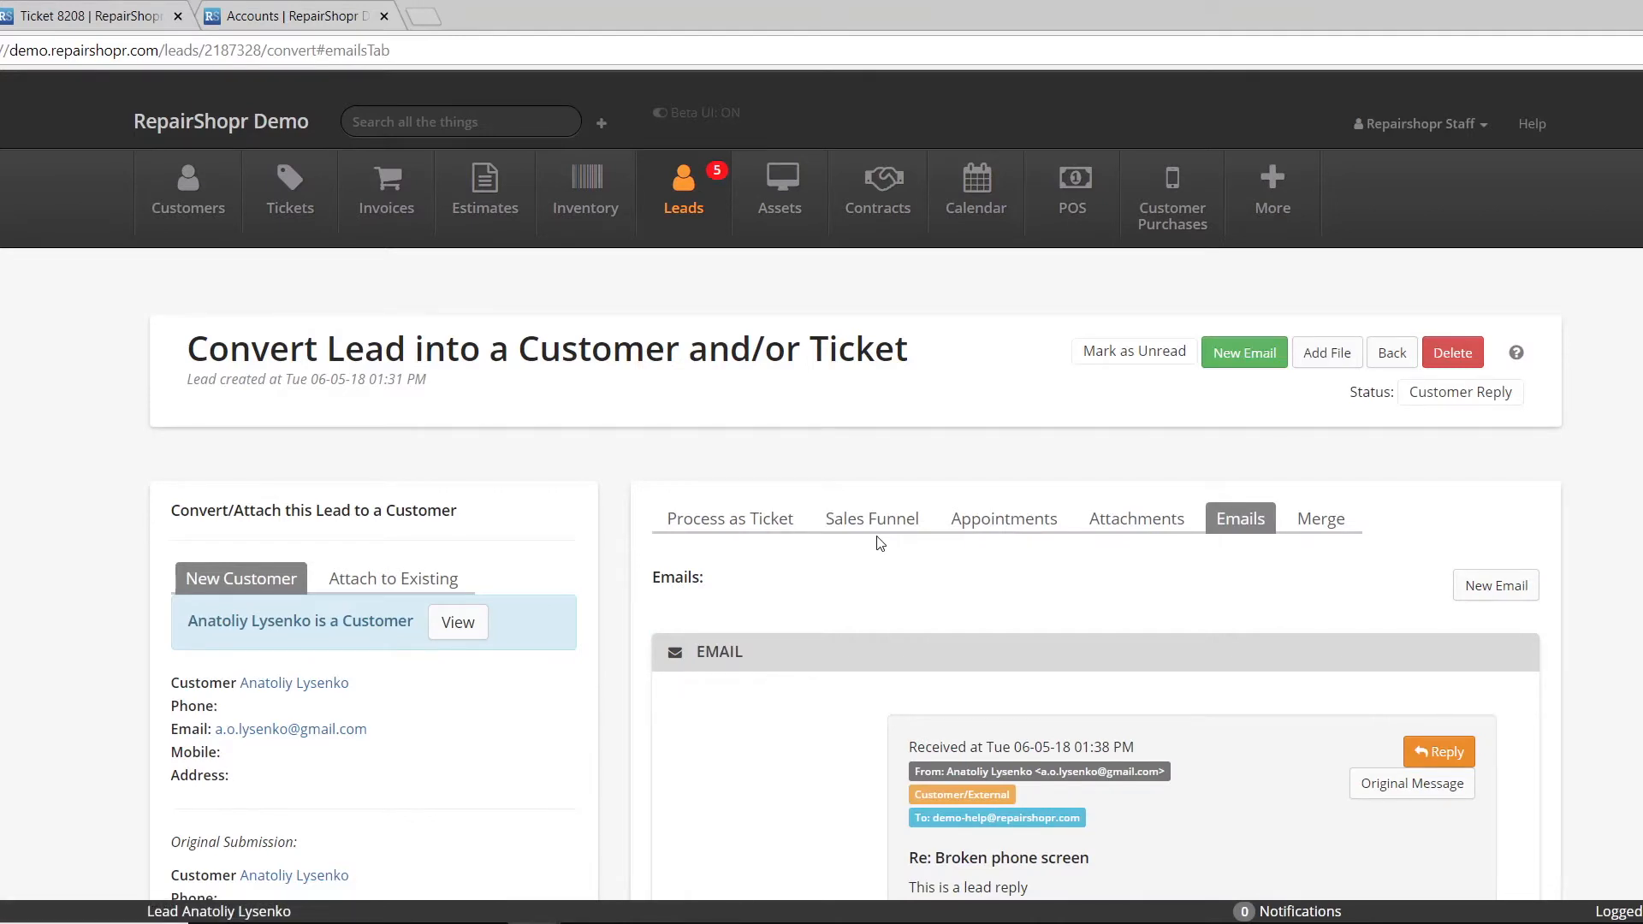
pyautogui.moveTo(1232, 513)
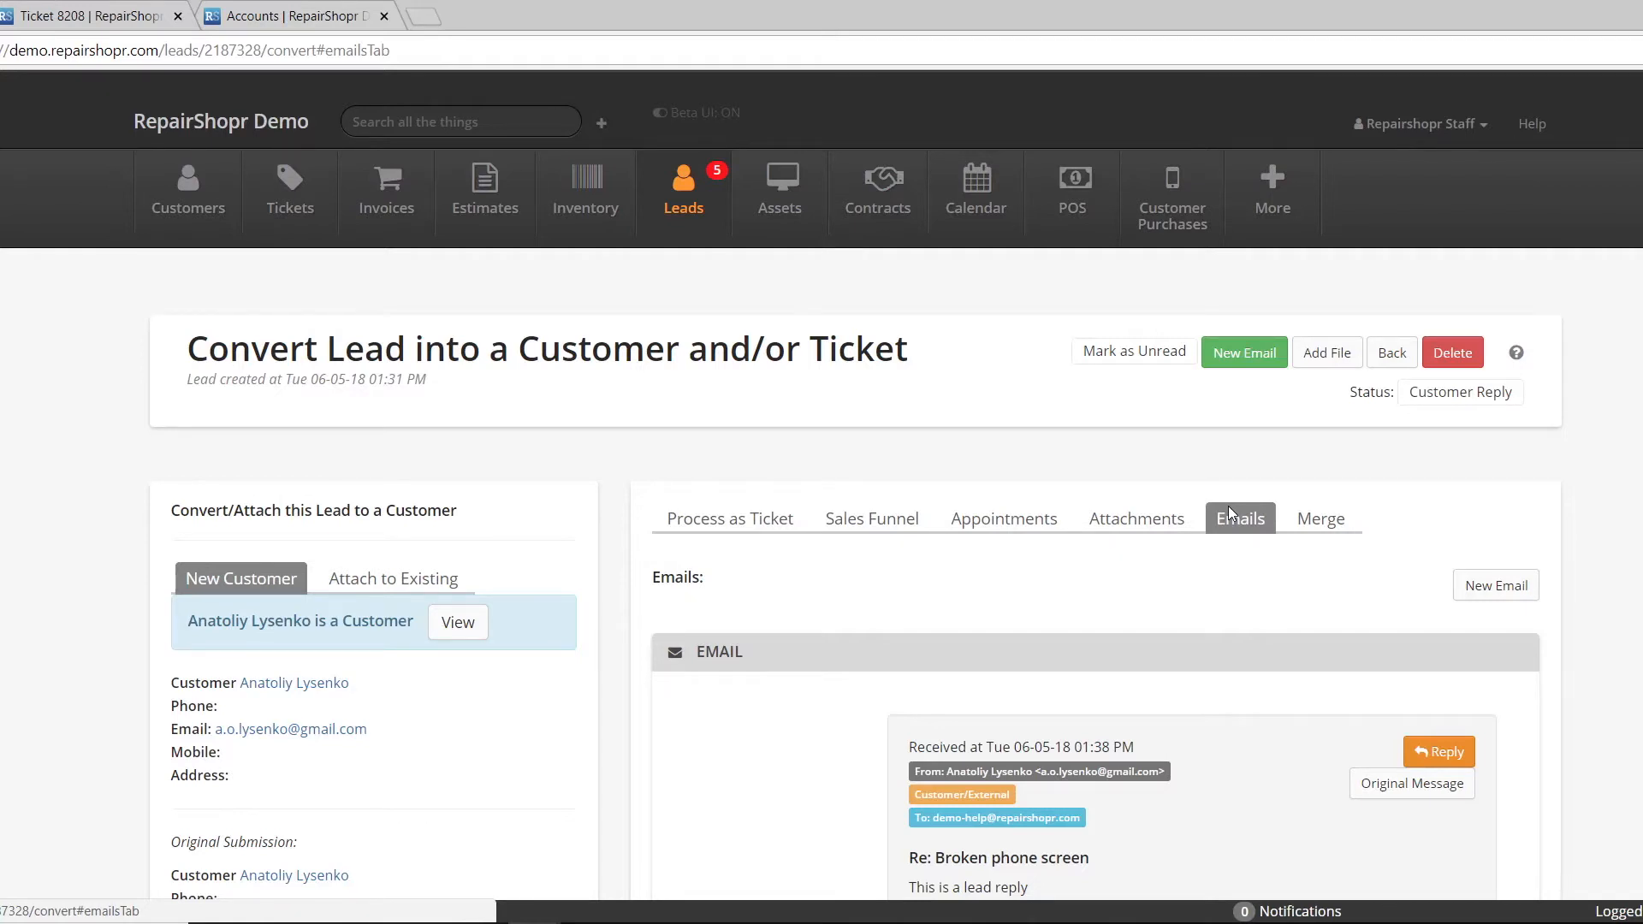
pyautogui.click(684, 187)
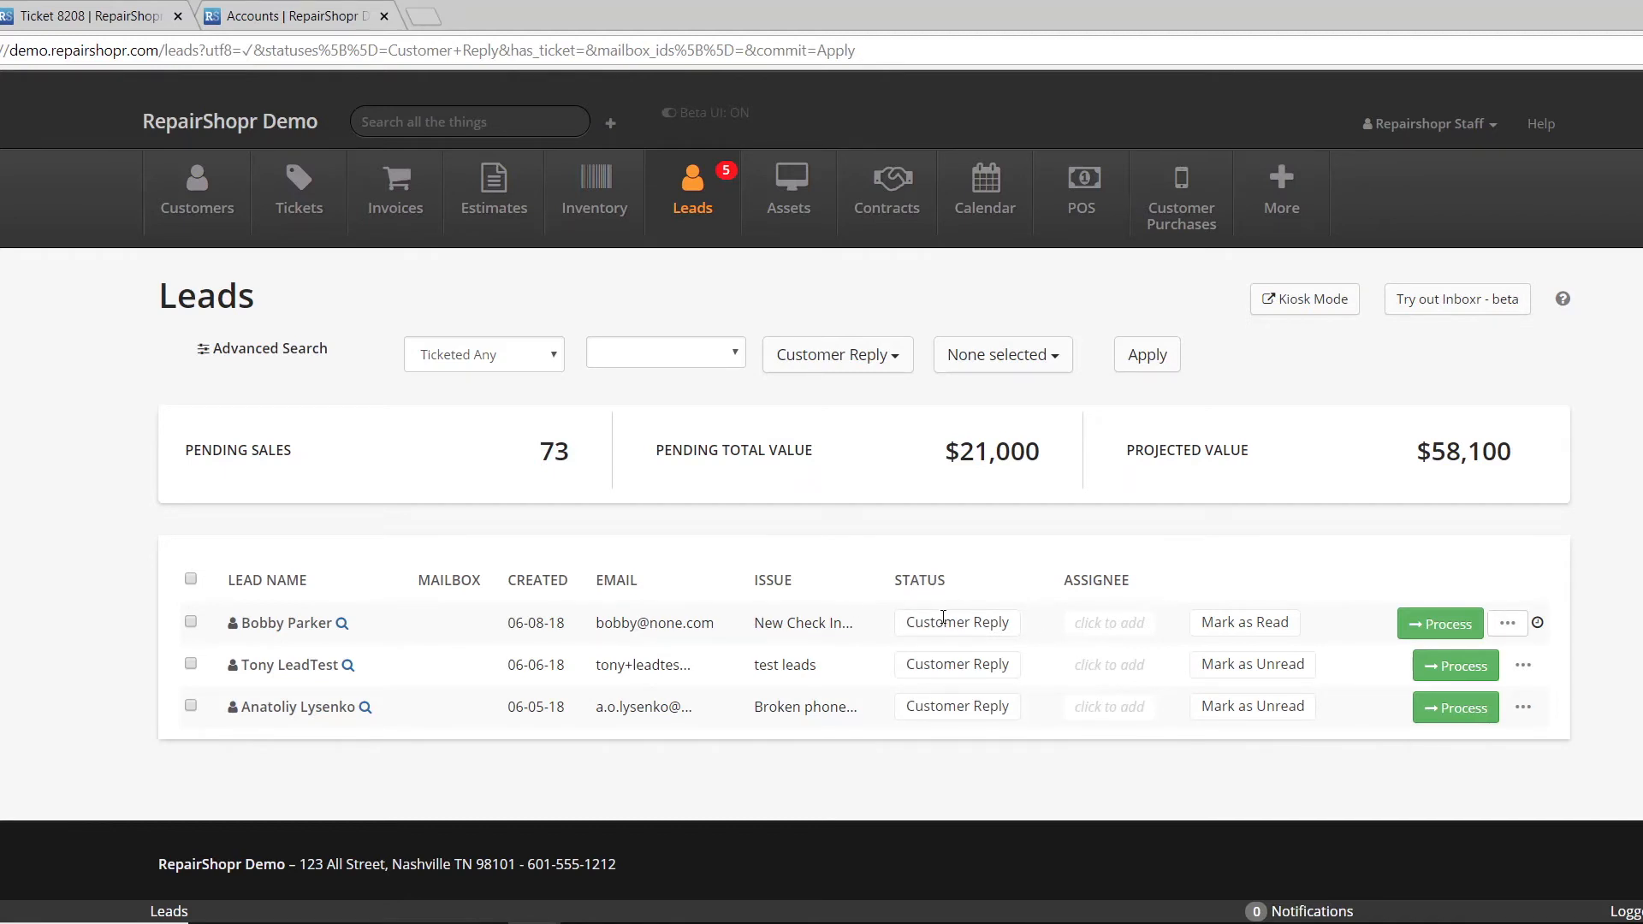
pyautogui.moveTo(900, 613)
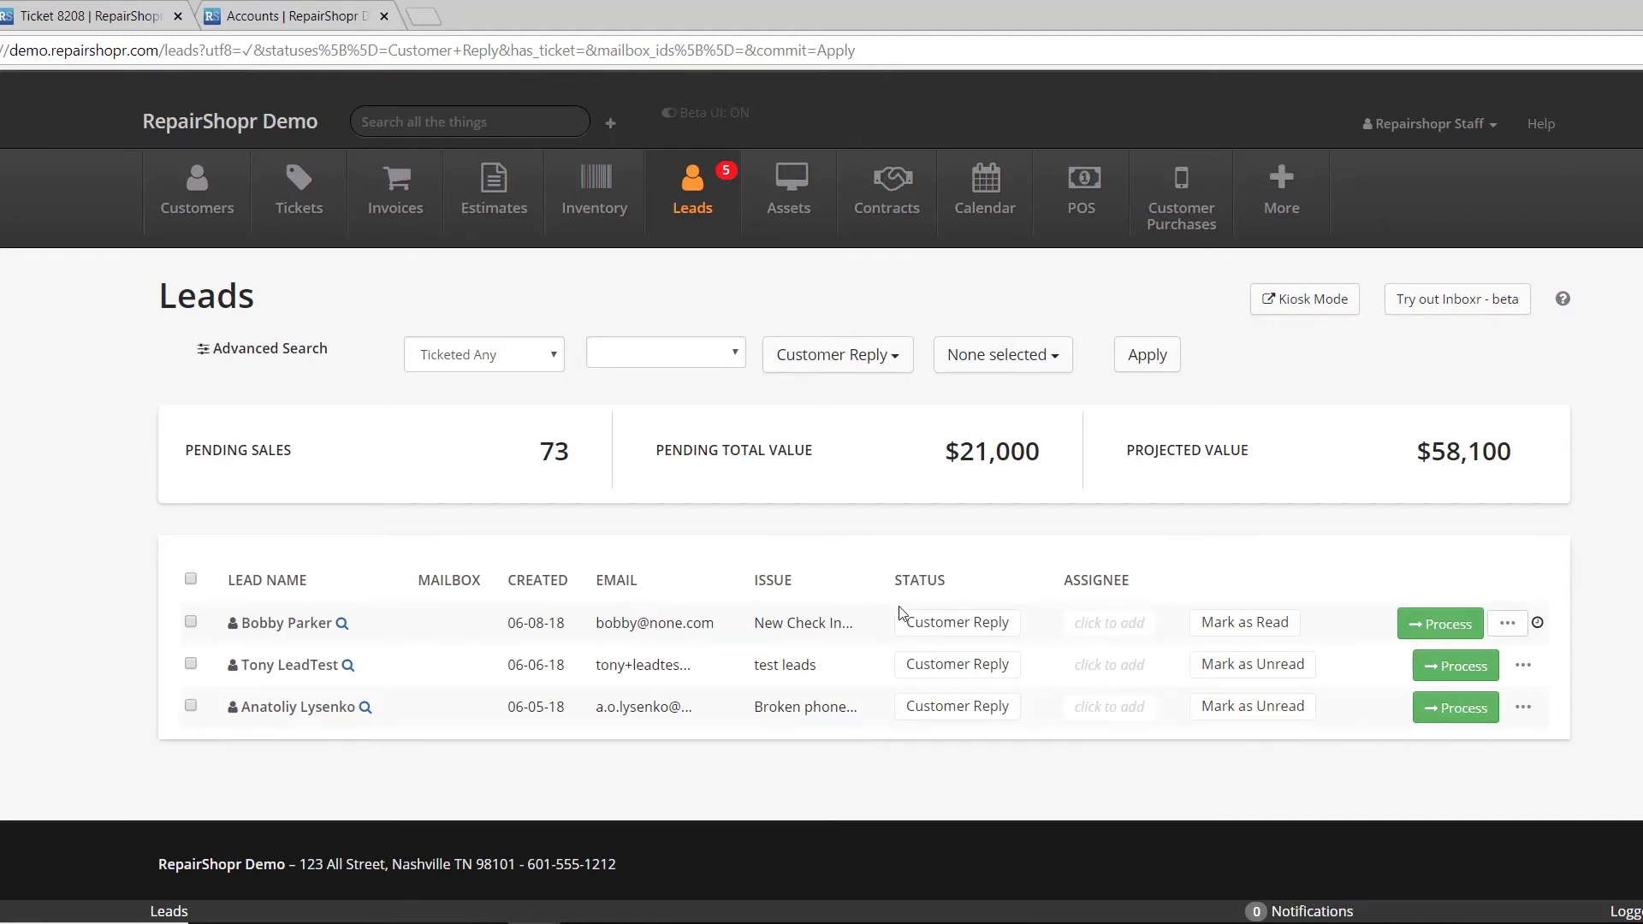
pyautogui.moveTo(955, 629)
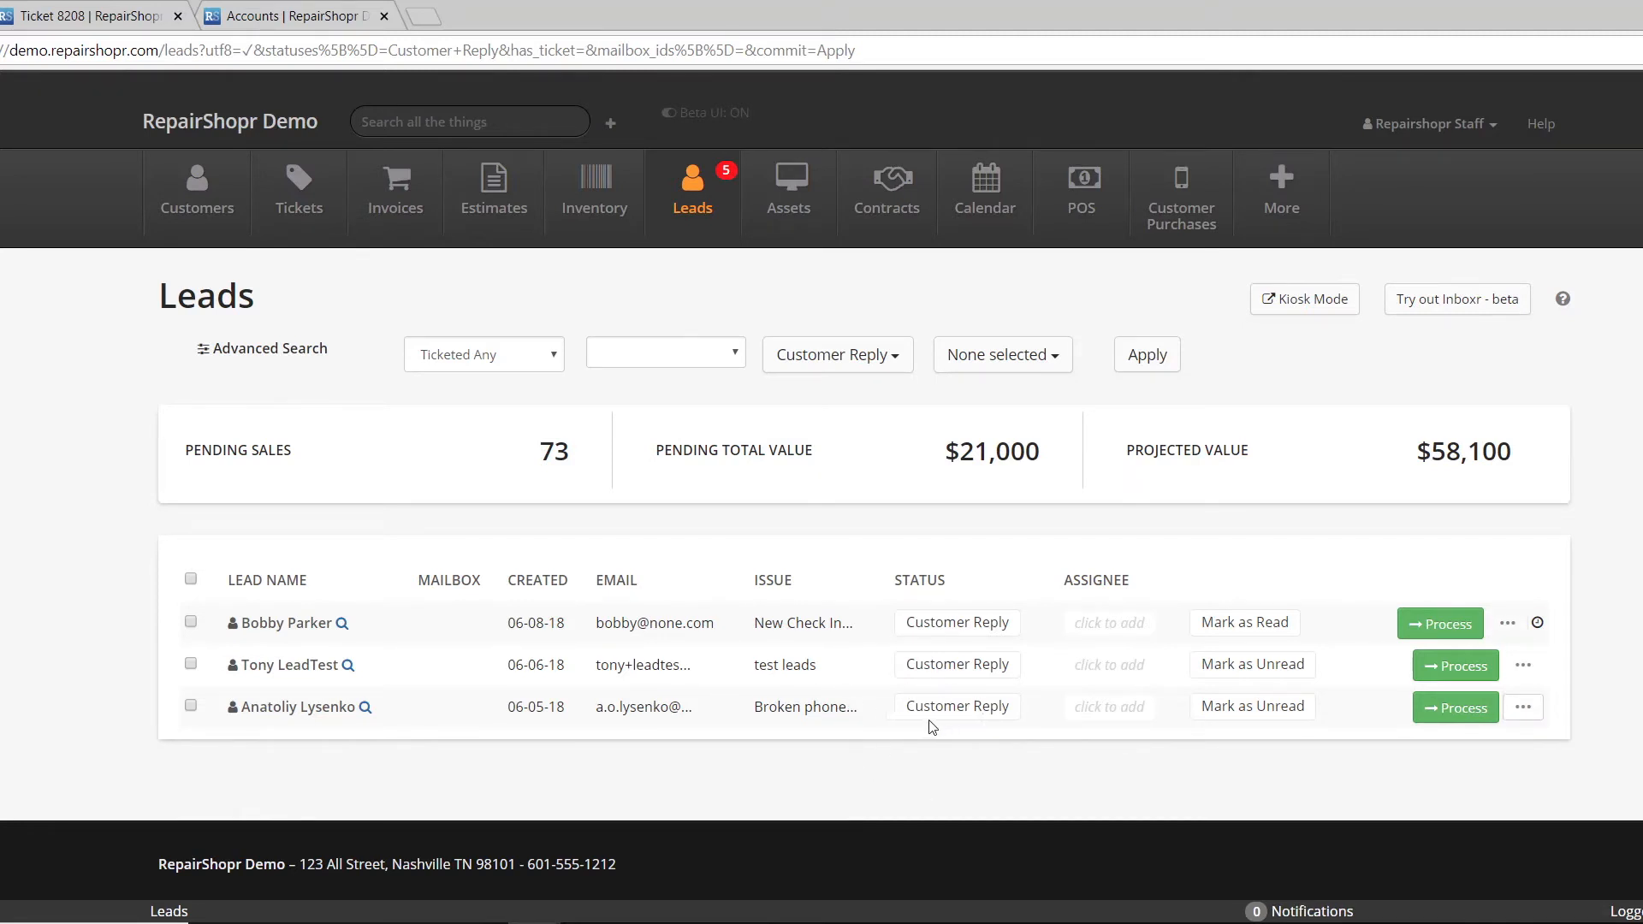
pyautogui.moveTo(392, 438)
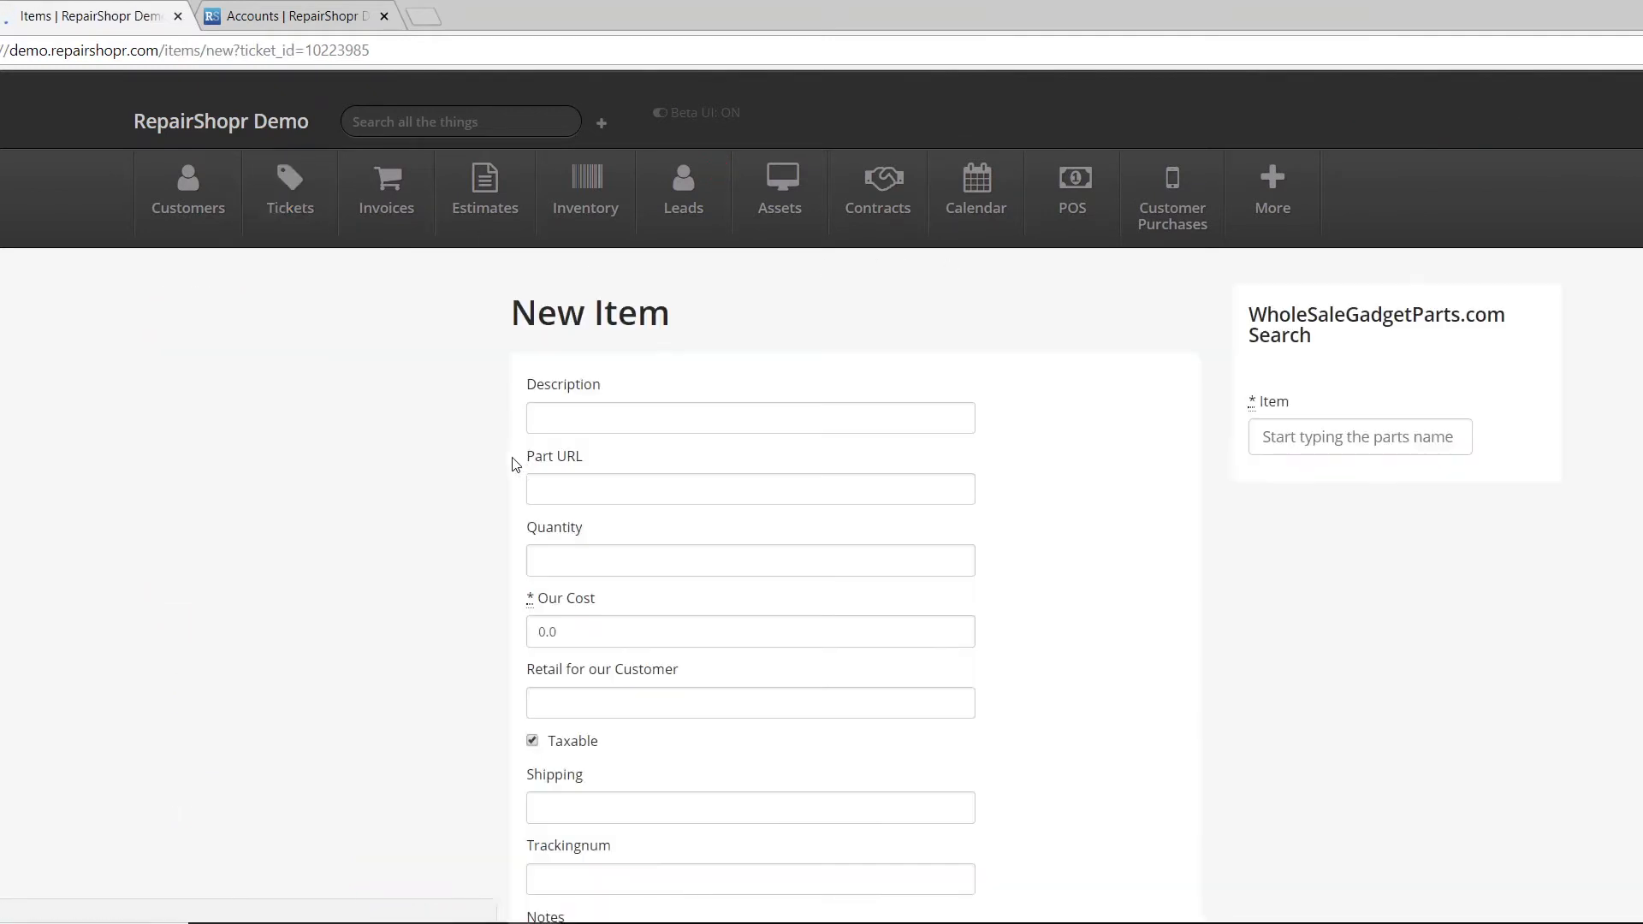
# Save a '500GB SSD' part order (qty 1, cost 50, retail 100) and bring up ticket 8208
pyautogui.click(750, 417)
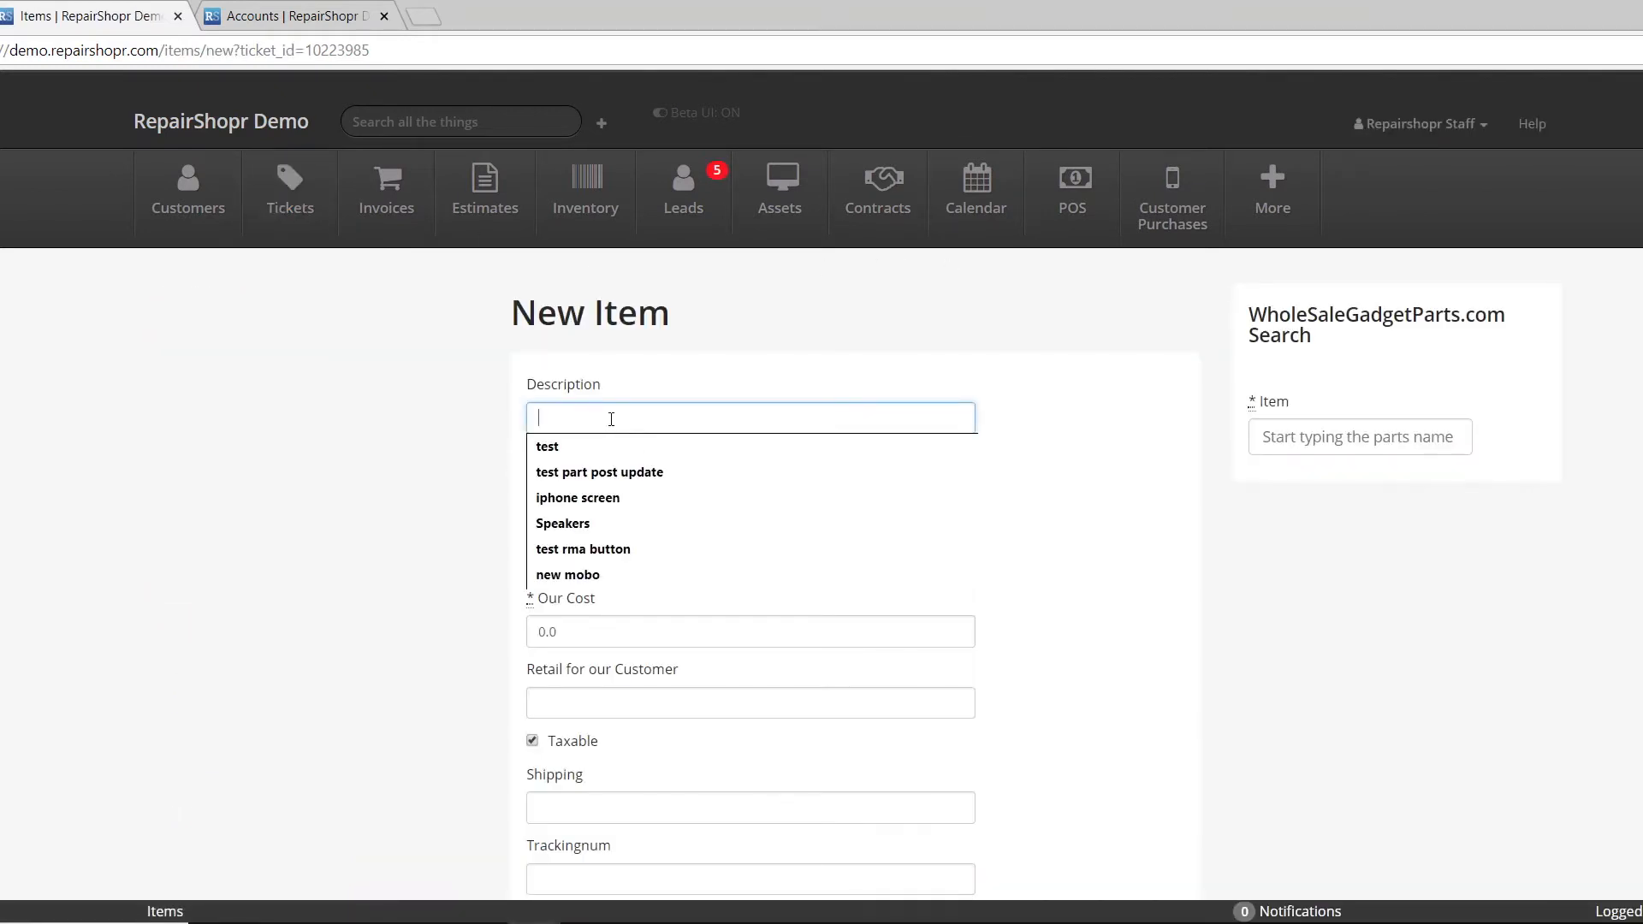
pyautogui.write('500GB')
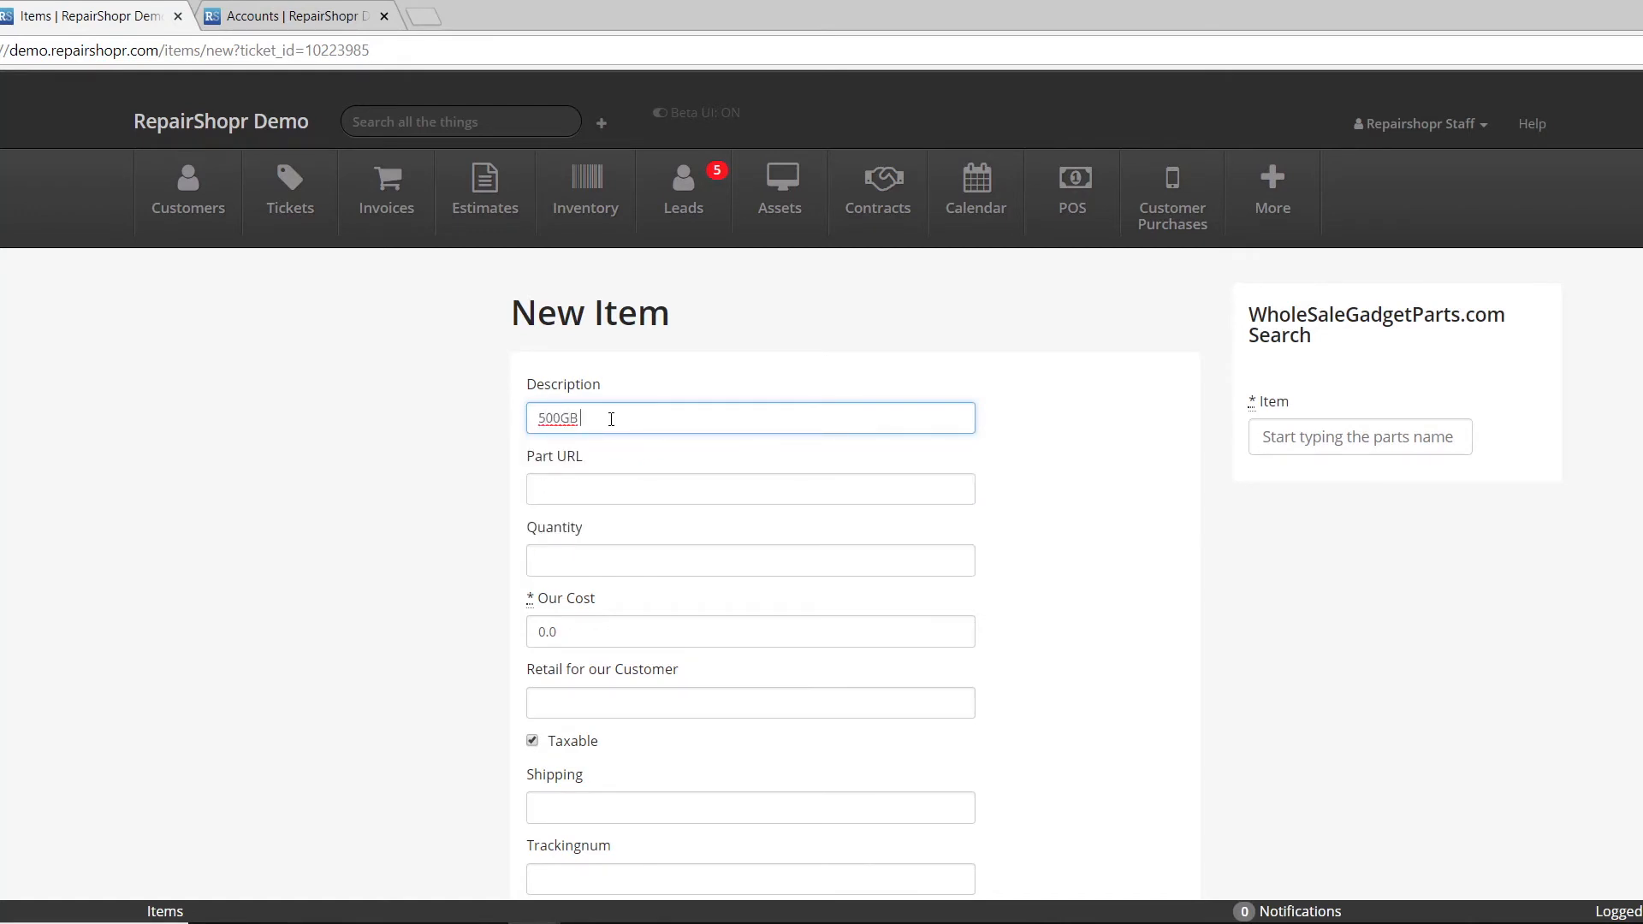
pyautogui.write('SSD')
pyautogui.click(752, 702)
pyautogui.write('100')
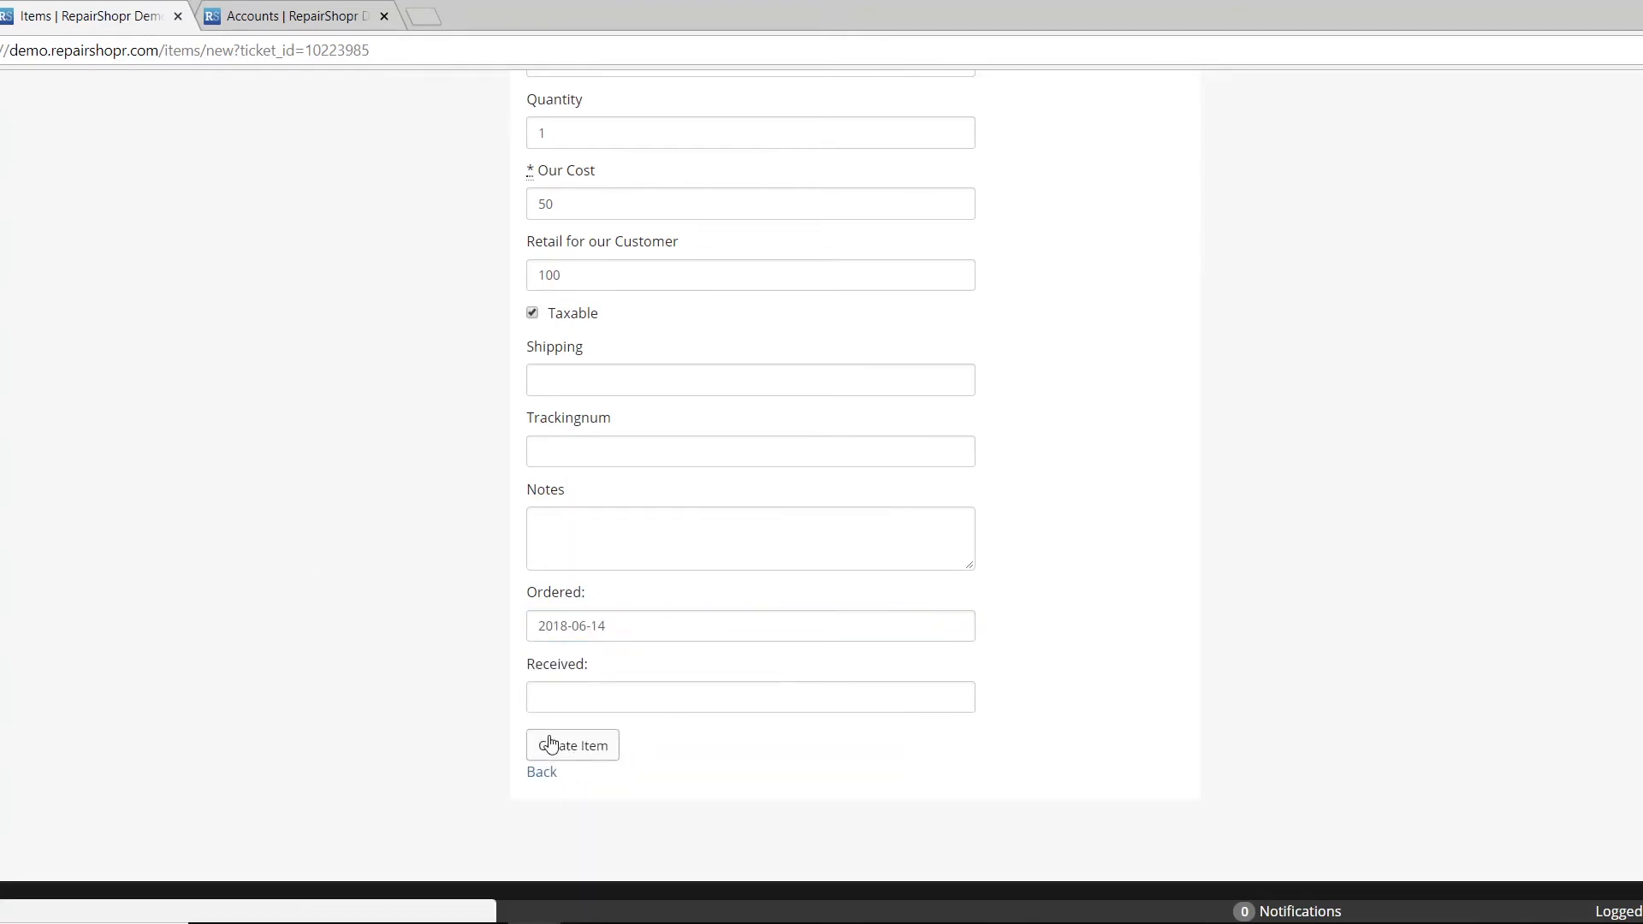
pyautogui.click(572, 746)
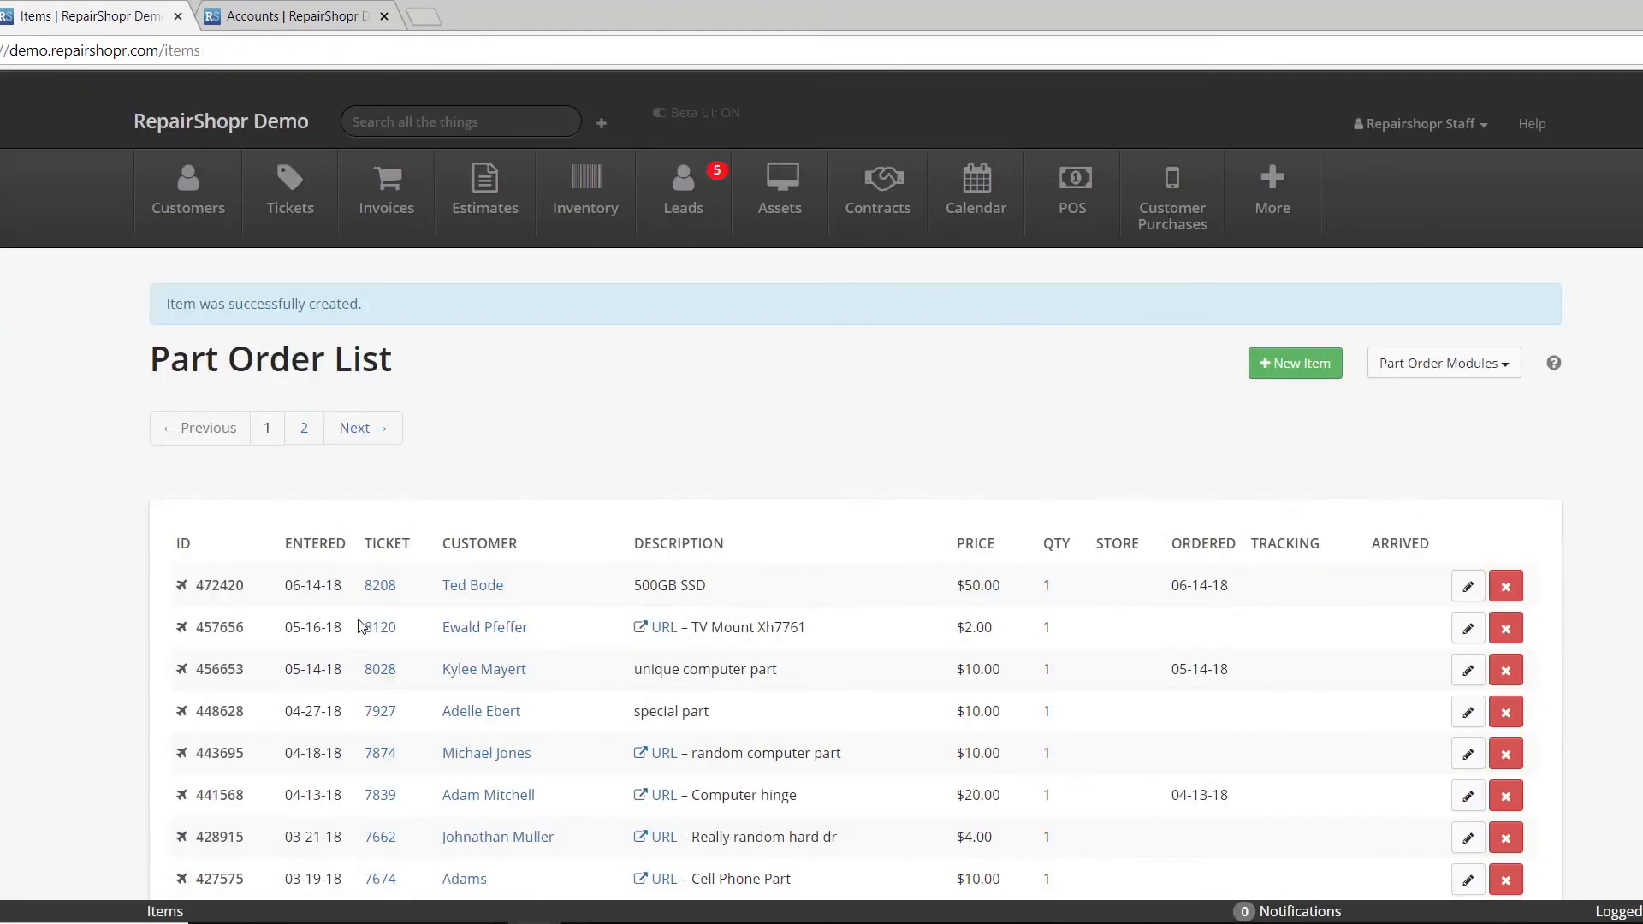
pyautogui.rightClick(380, 585)
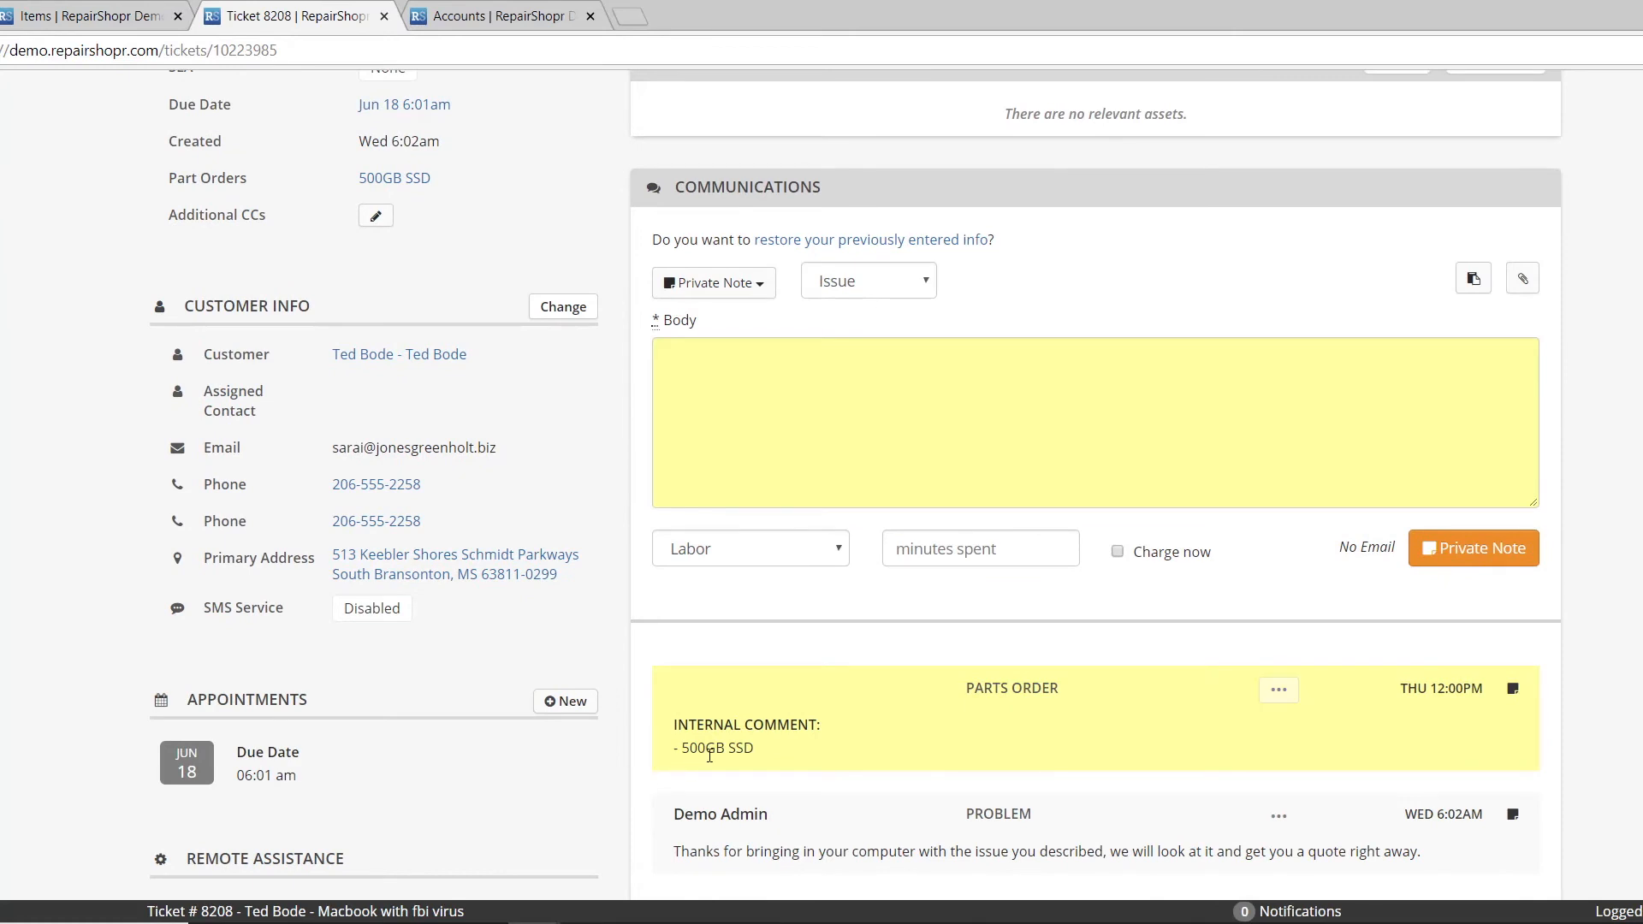
# Highlight the 500GB SSD part name and Parts Order heading in the ticket comment
pyautogui.doubleClick(1023, 688)
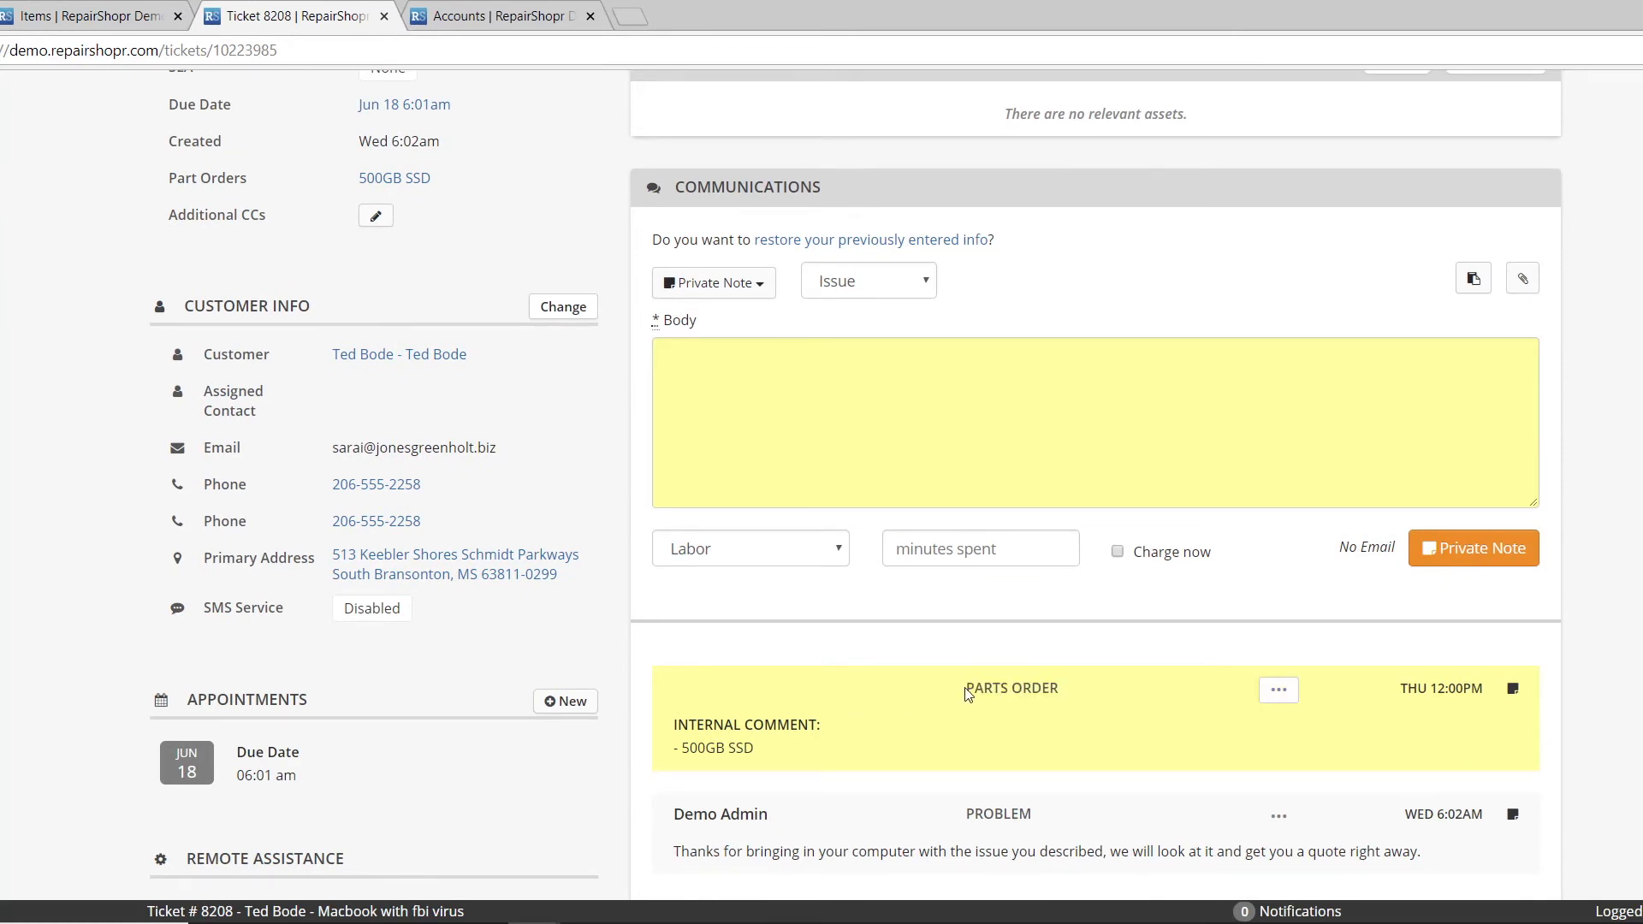
pyautogui.doubleClick(1011, 688)
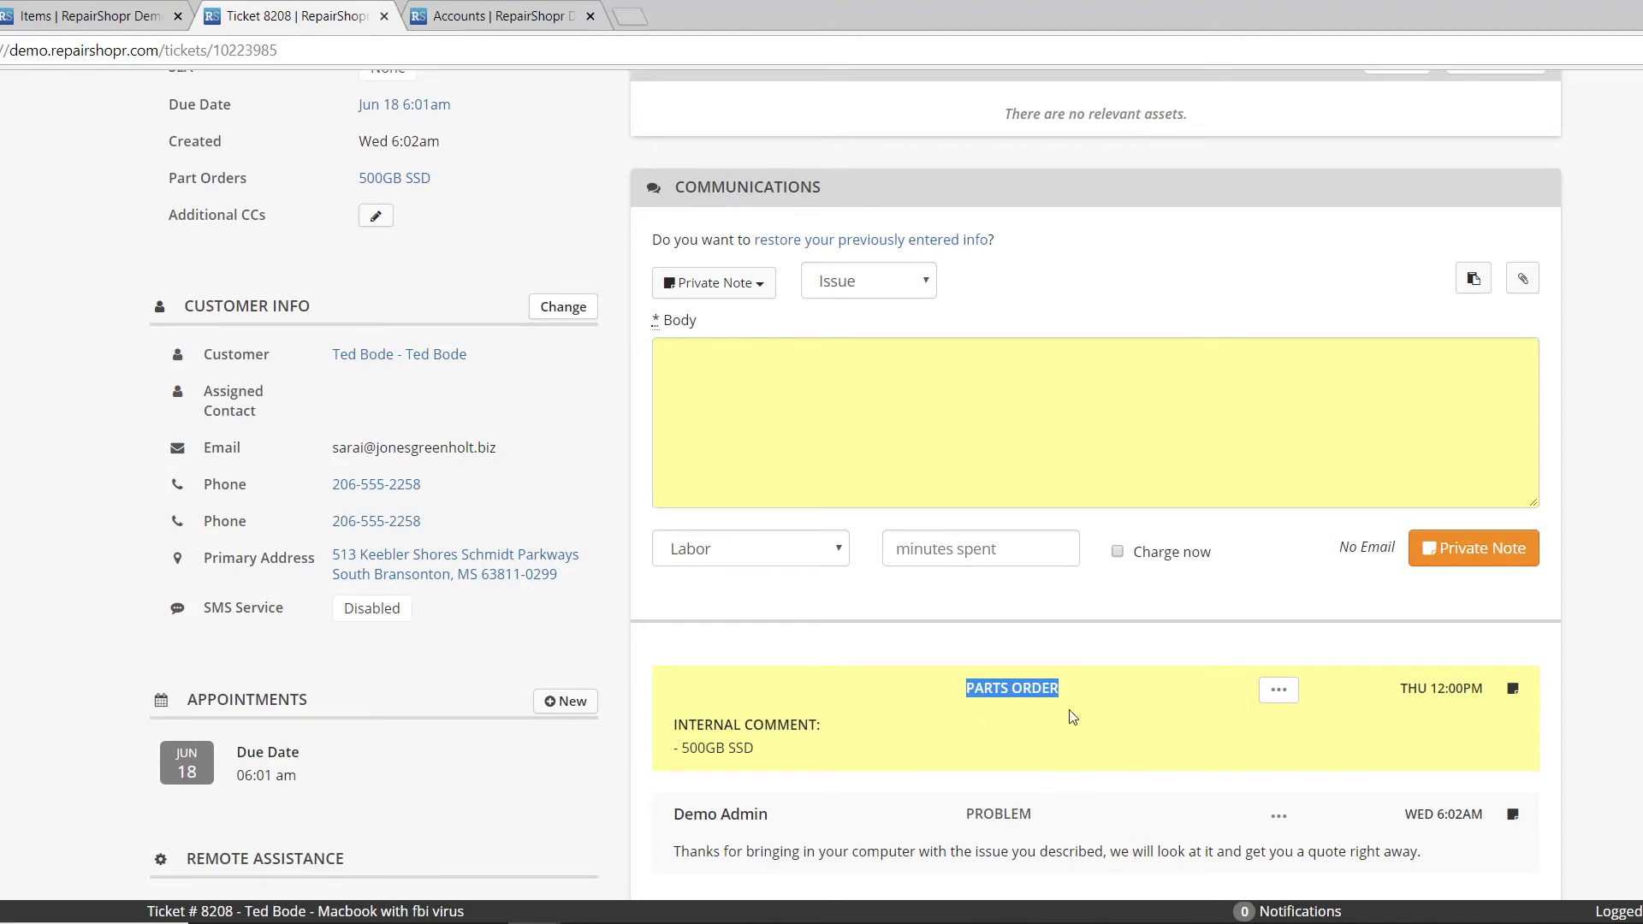
pyautogui.moveTo(979, 706)
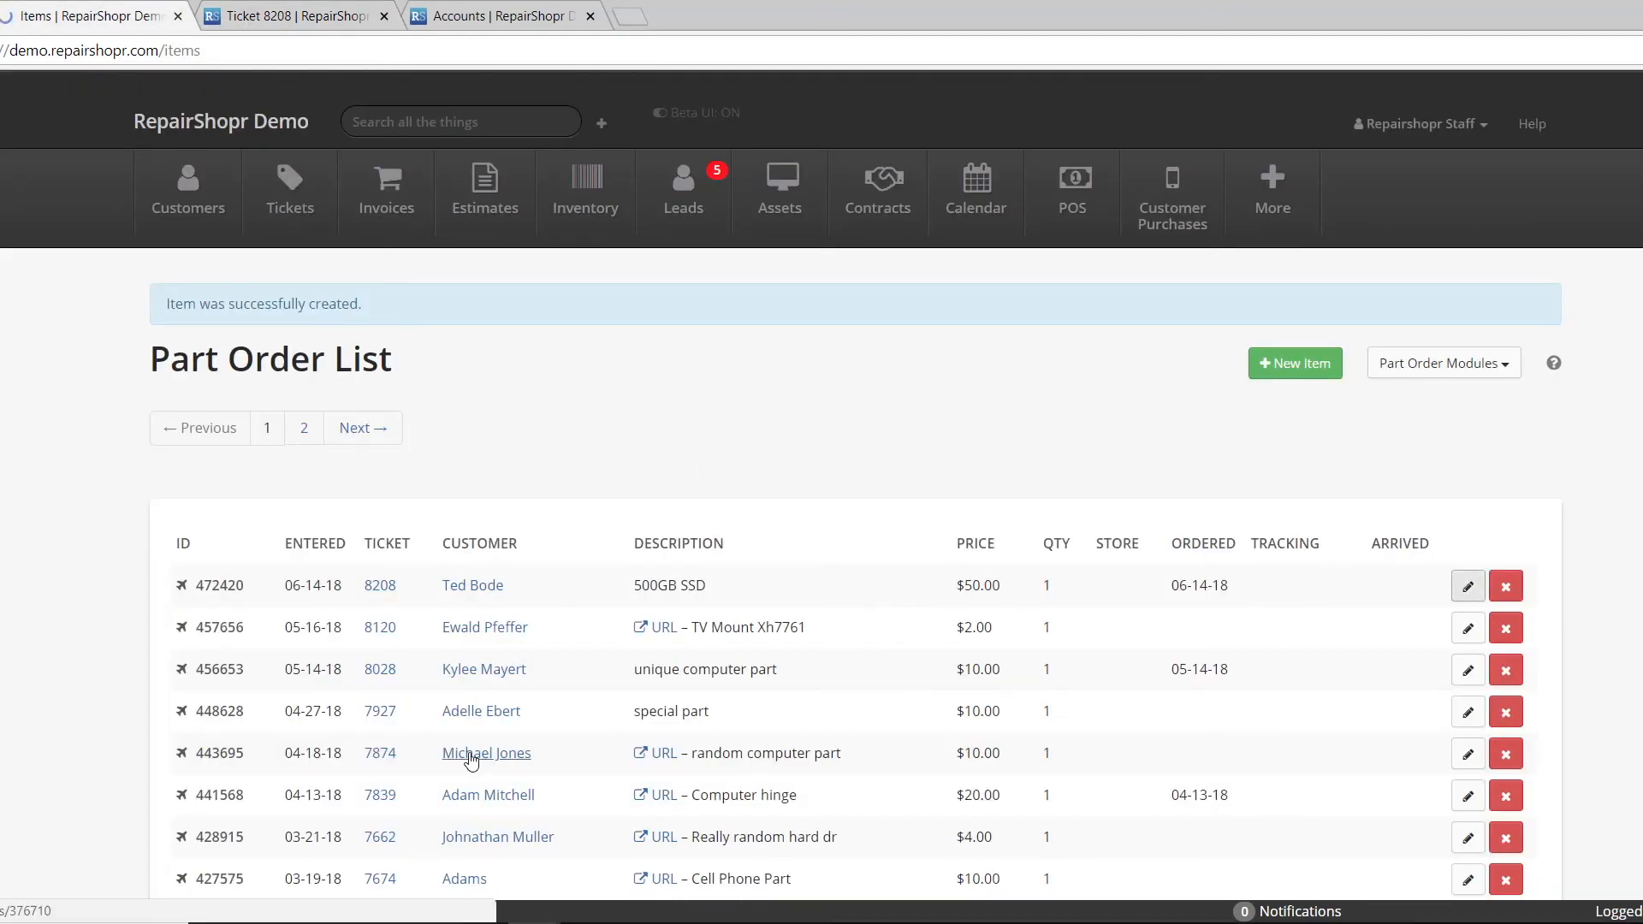
# Record 2018-06-14 as the received date for part order 472420 and save it
pyautogui.click(1469, 585)
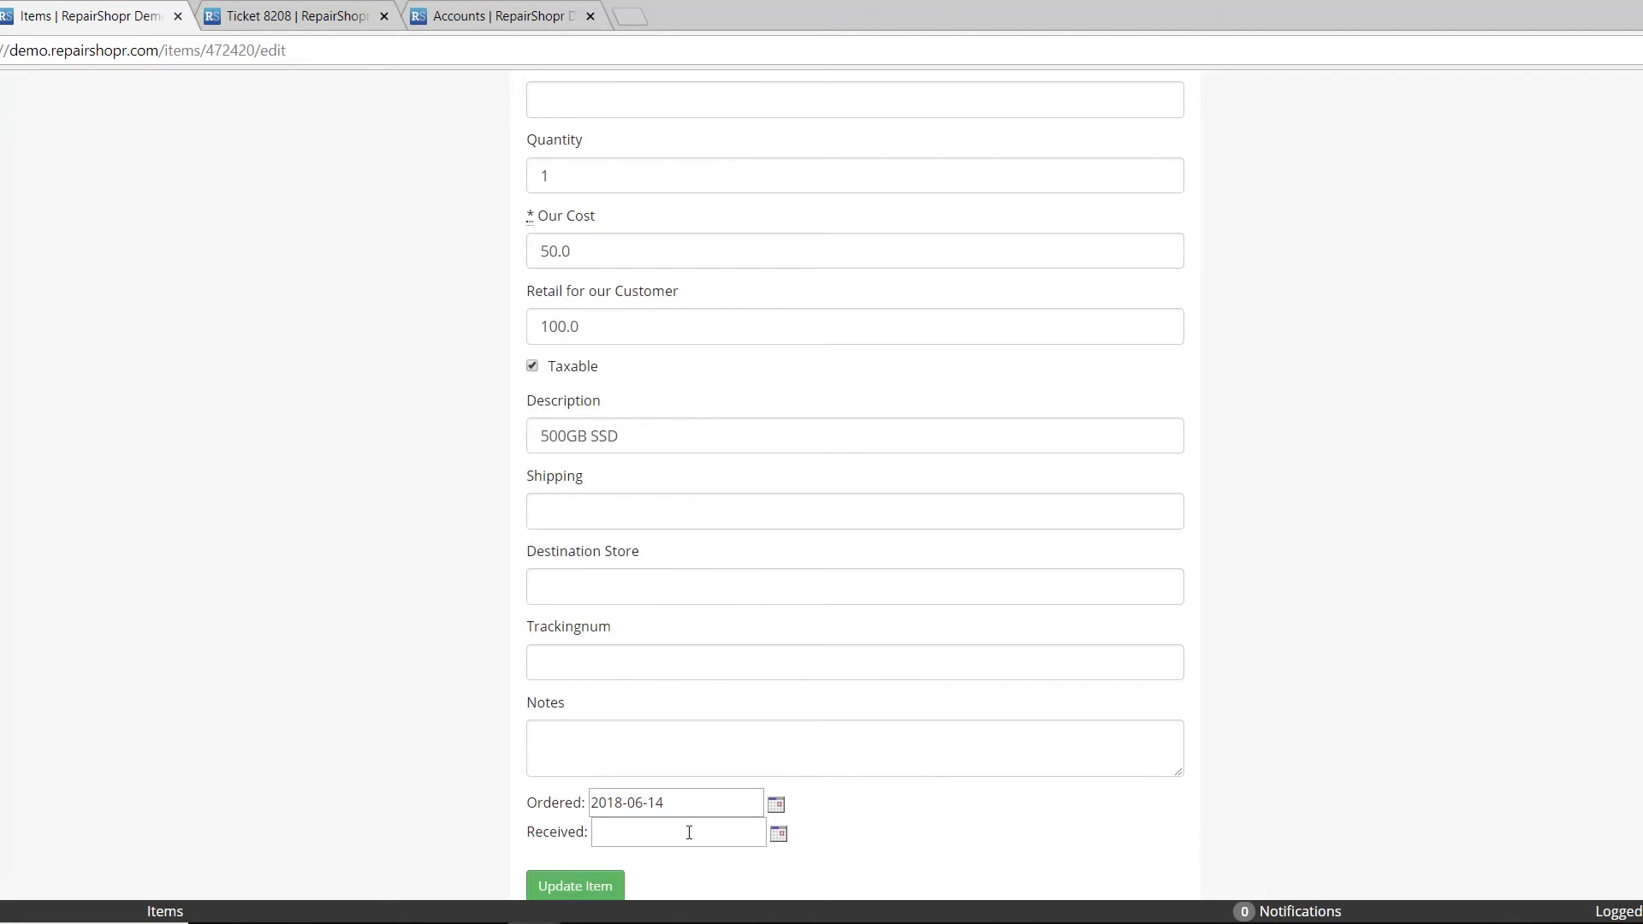
pyautogui.write('2018-06-14')
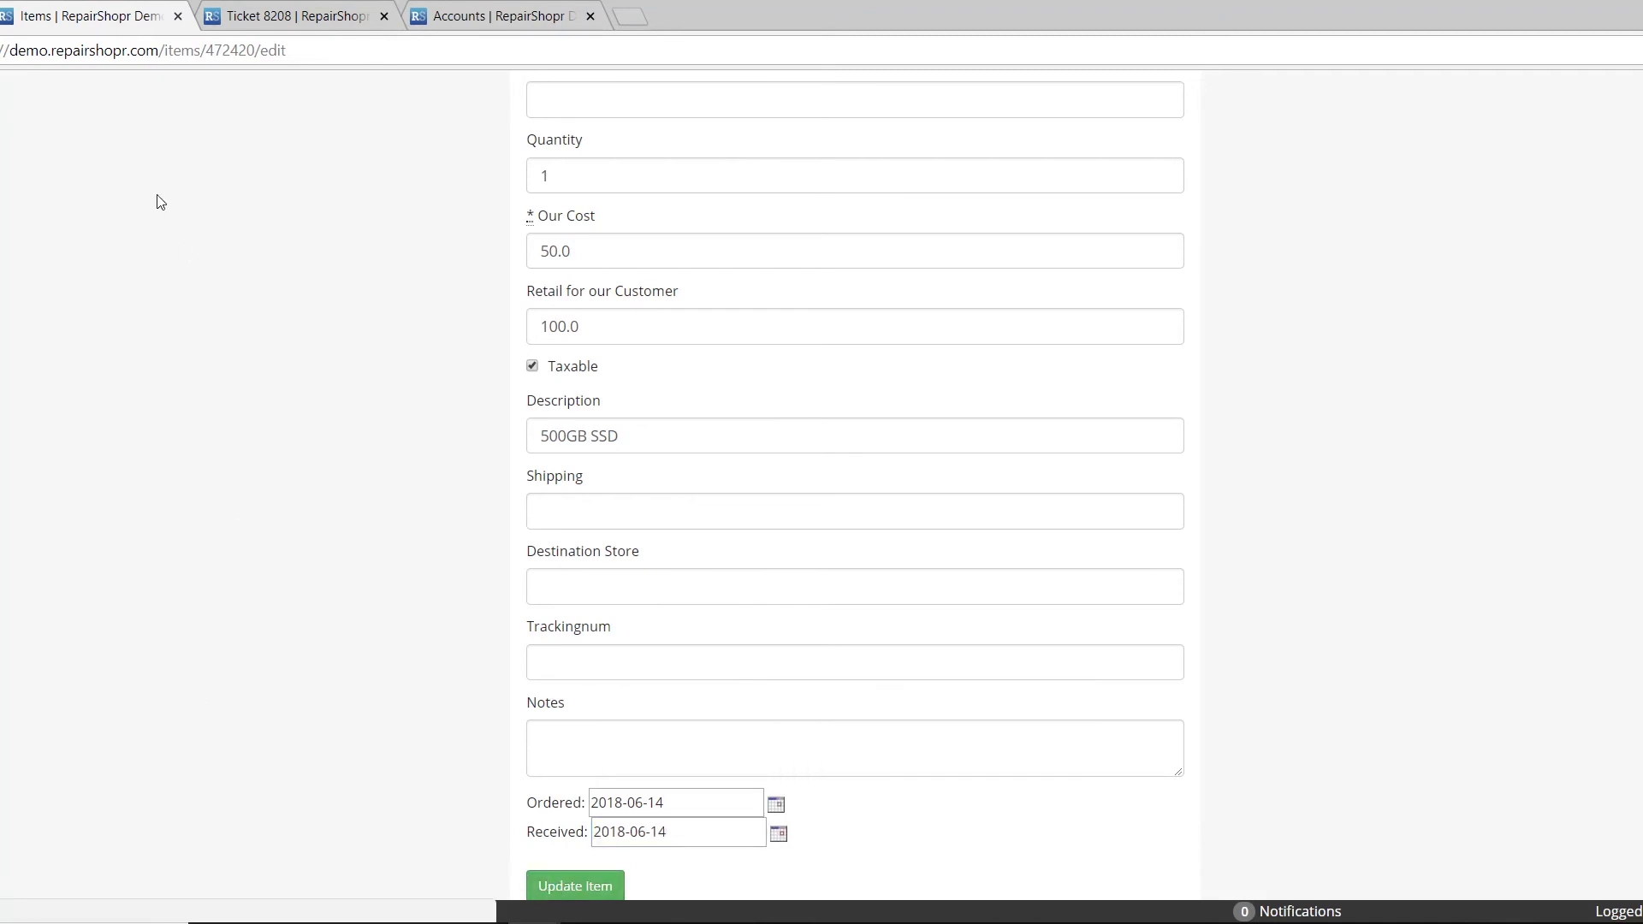
pyautogui.click(575, 887)
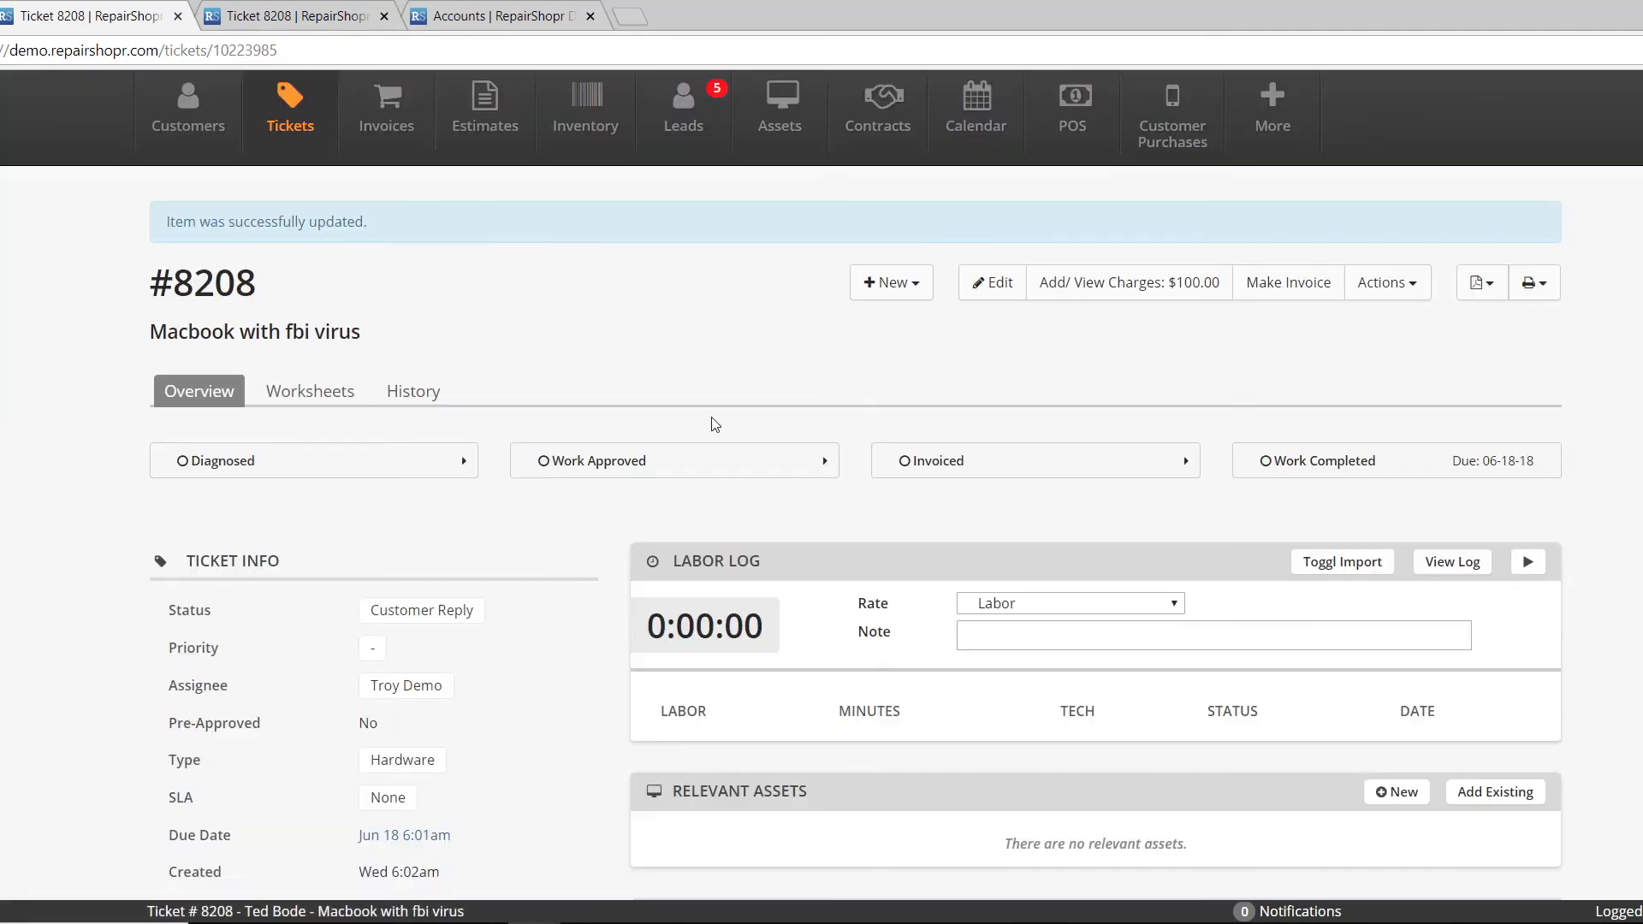
pyautogui.scroll(-3)
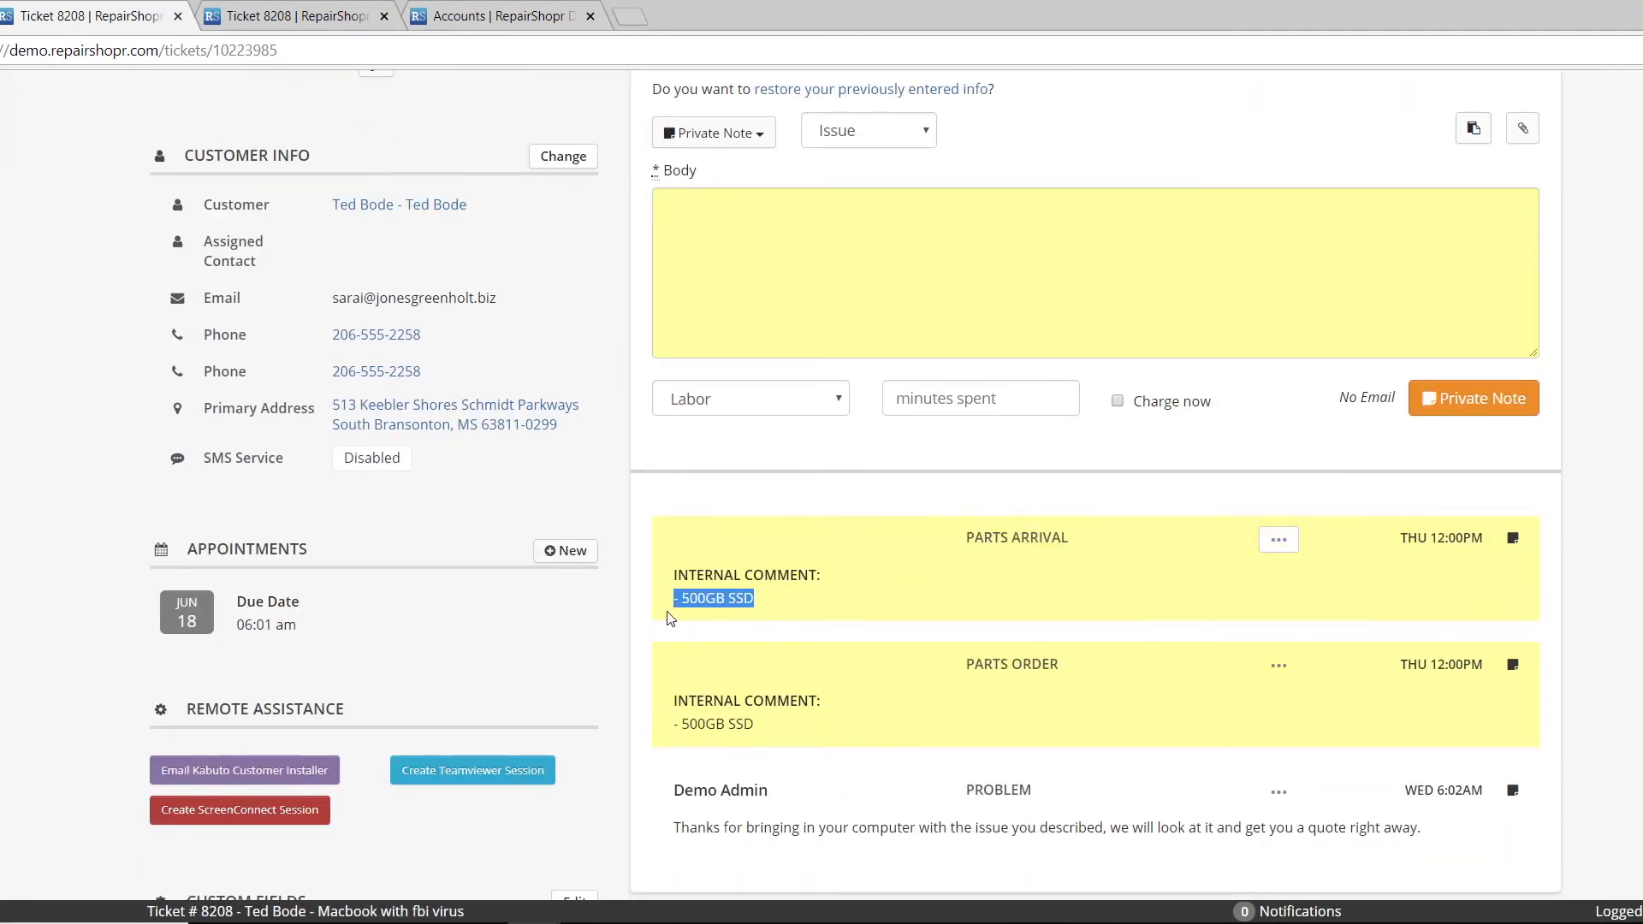
pyautogui.moveTo(880, 620)
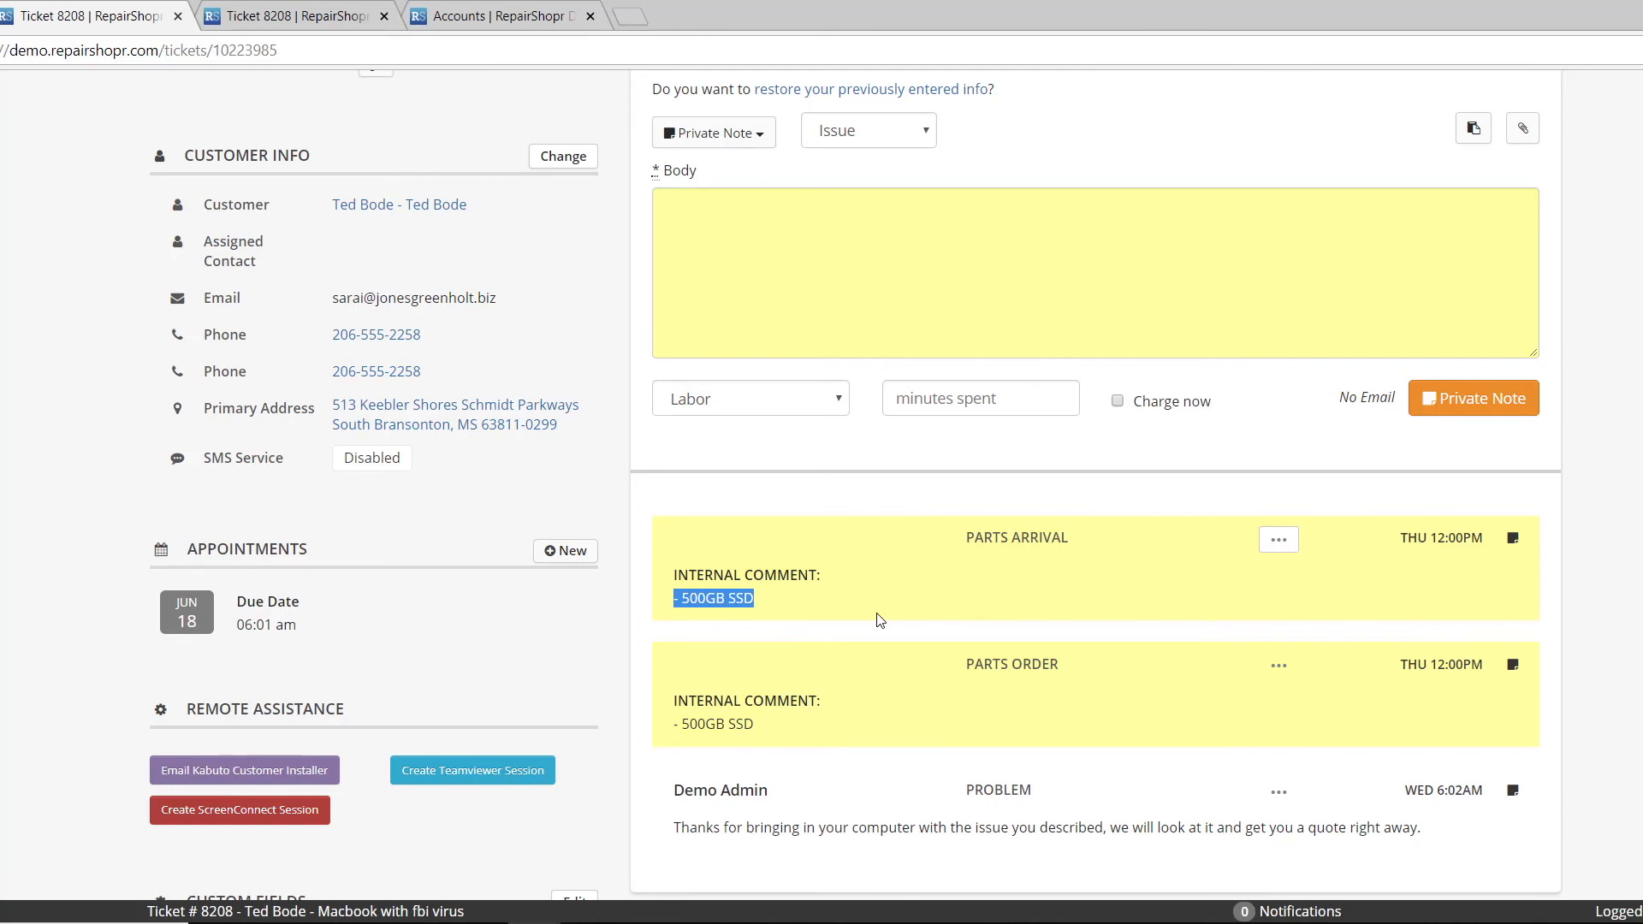
pyautogui.moveTo(893, 556)
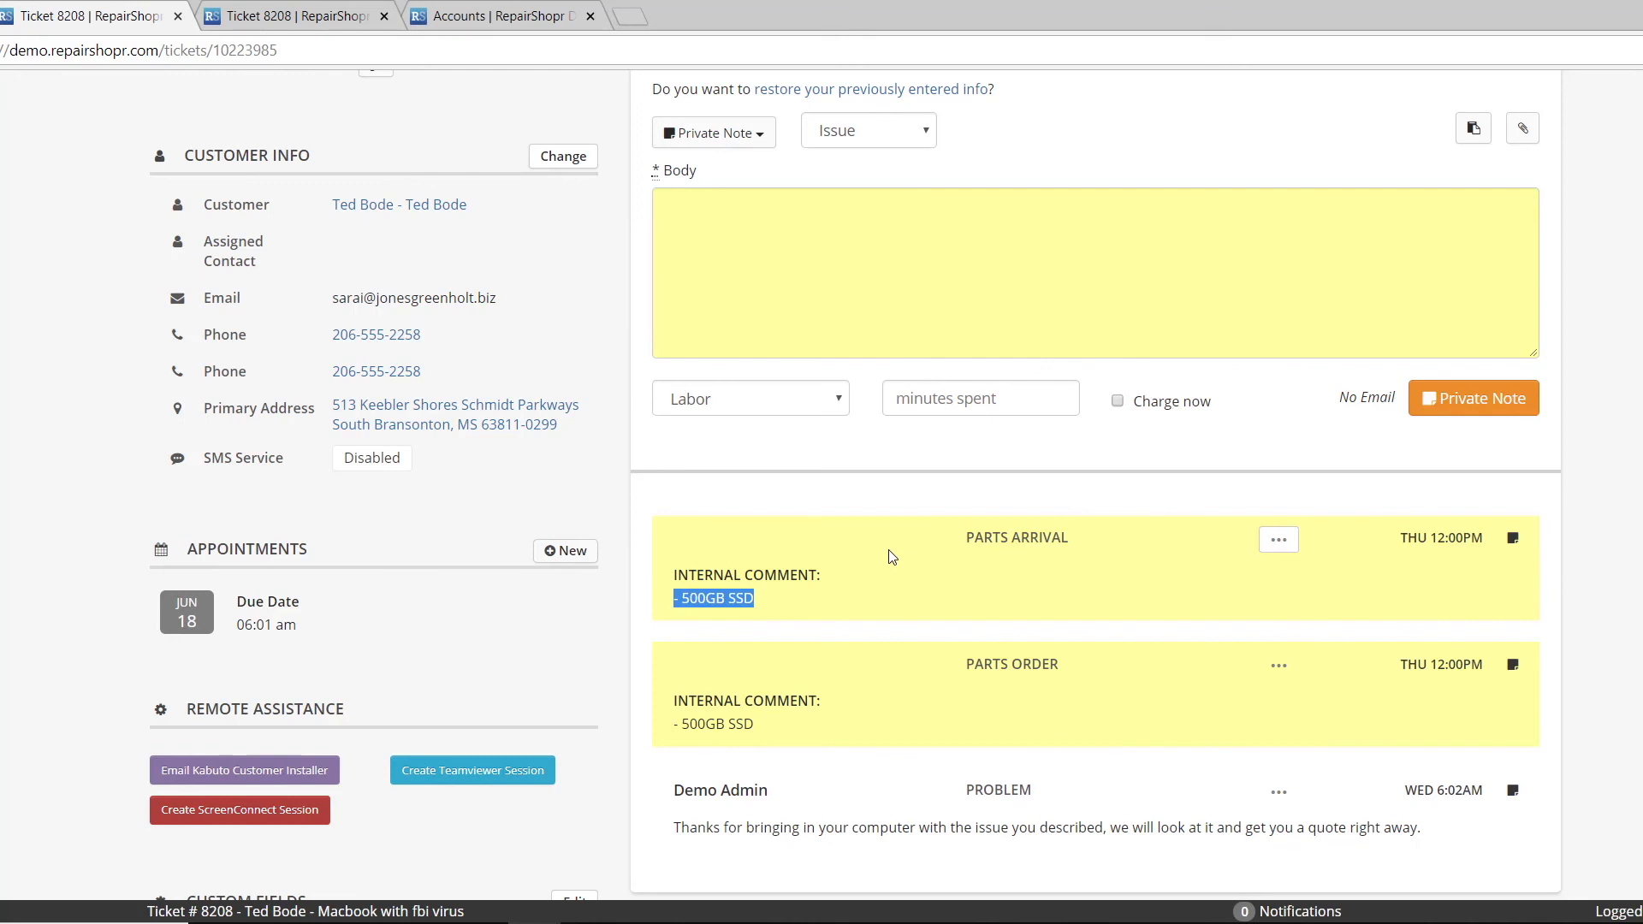
pyautogui.moveTo(898, 565)
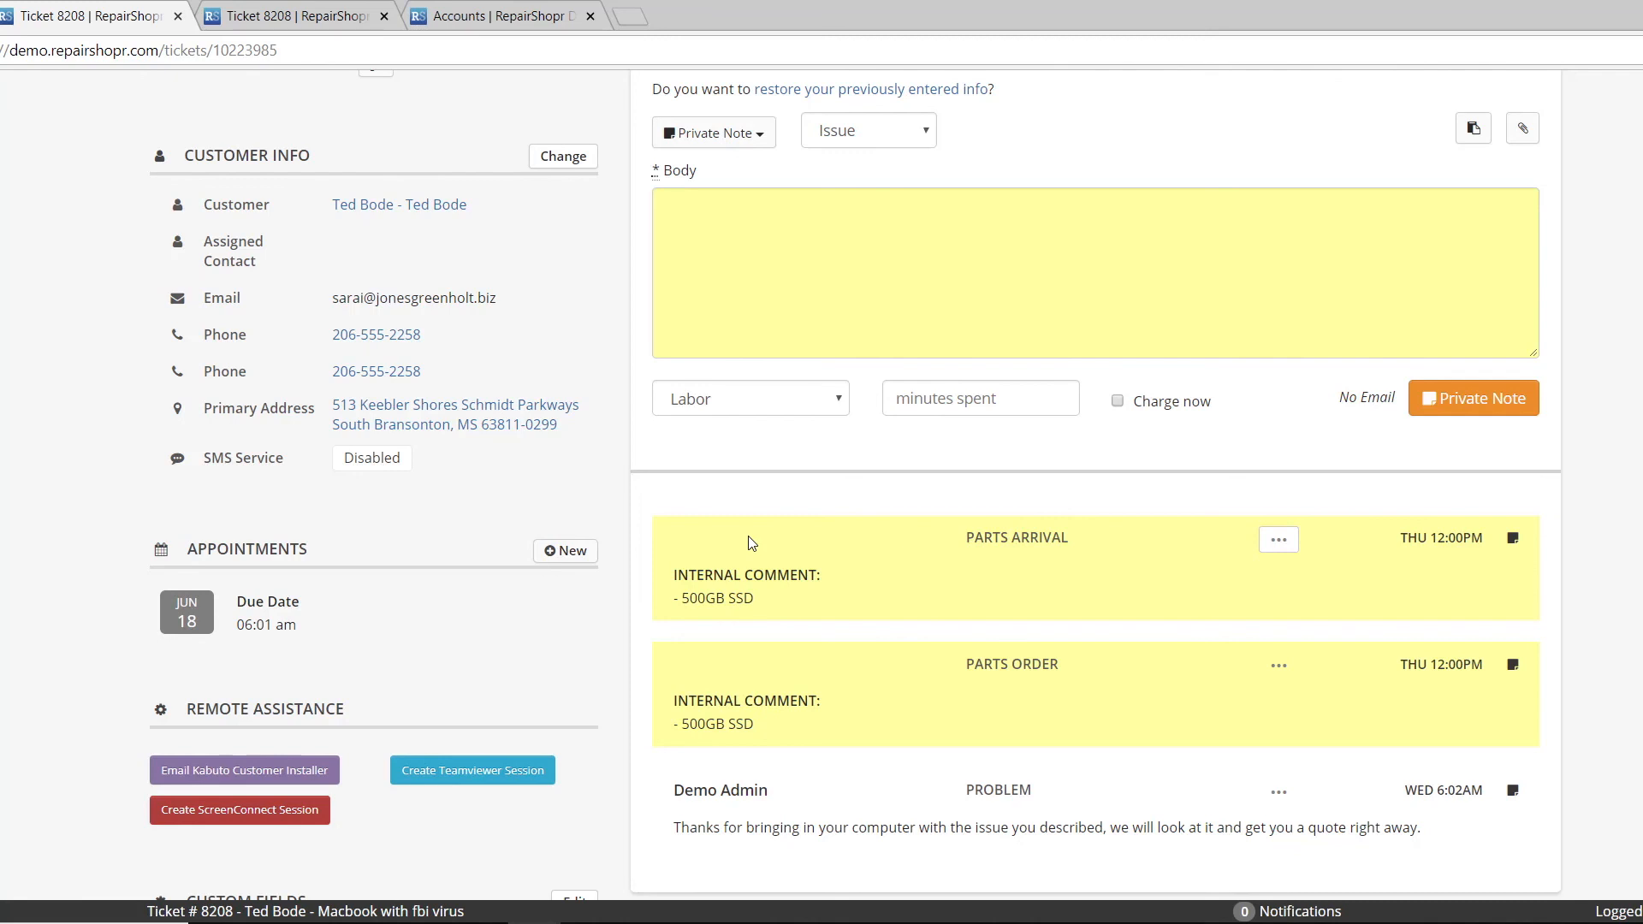
pyautogui.moveTo(914, 620)
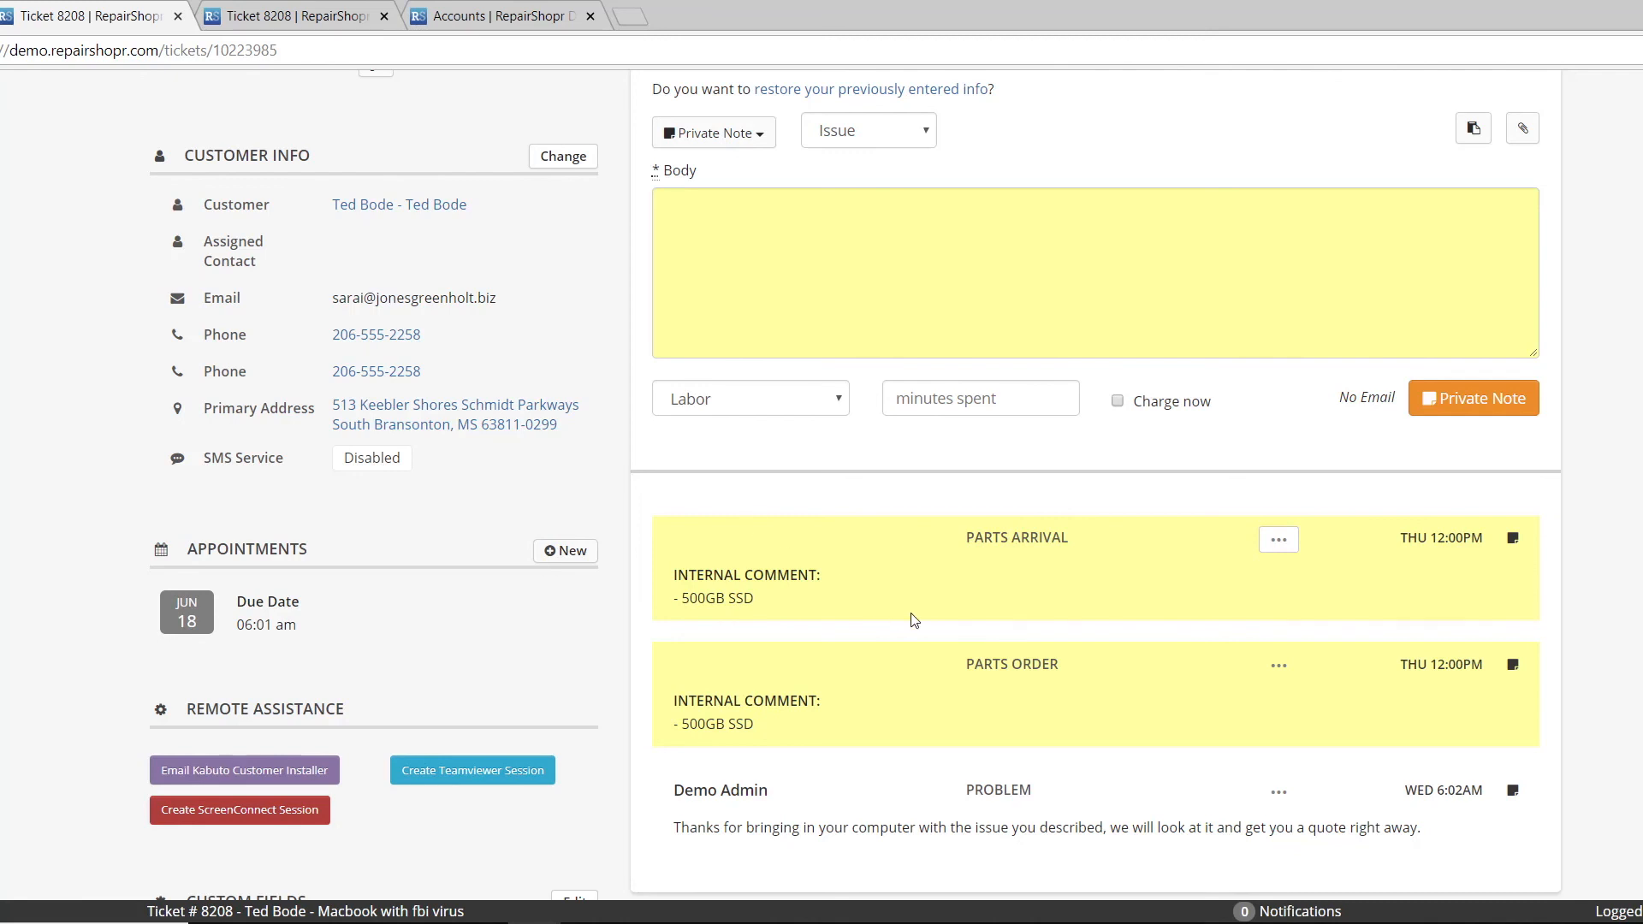
pyautogui.moveTo(919, 608)
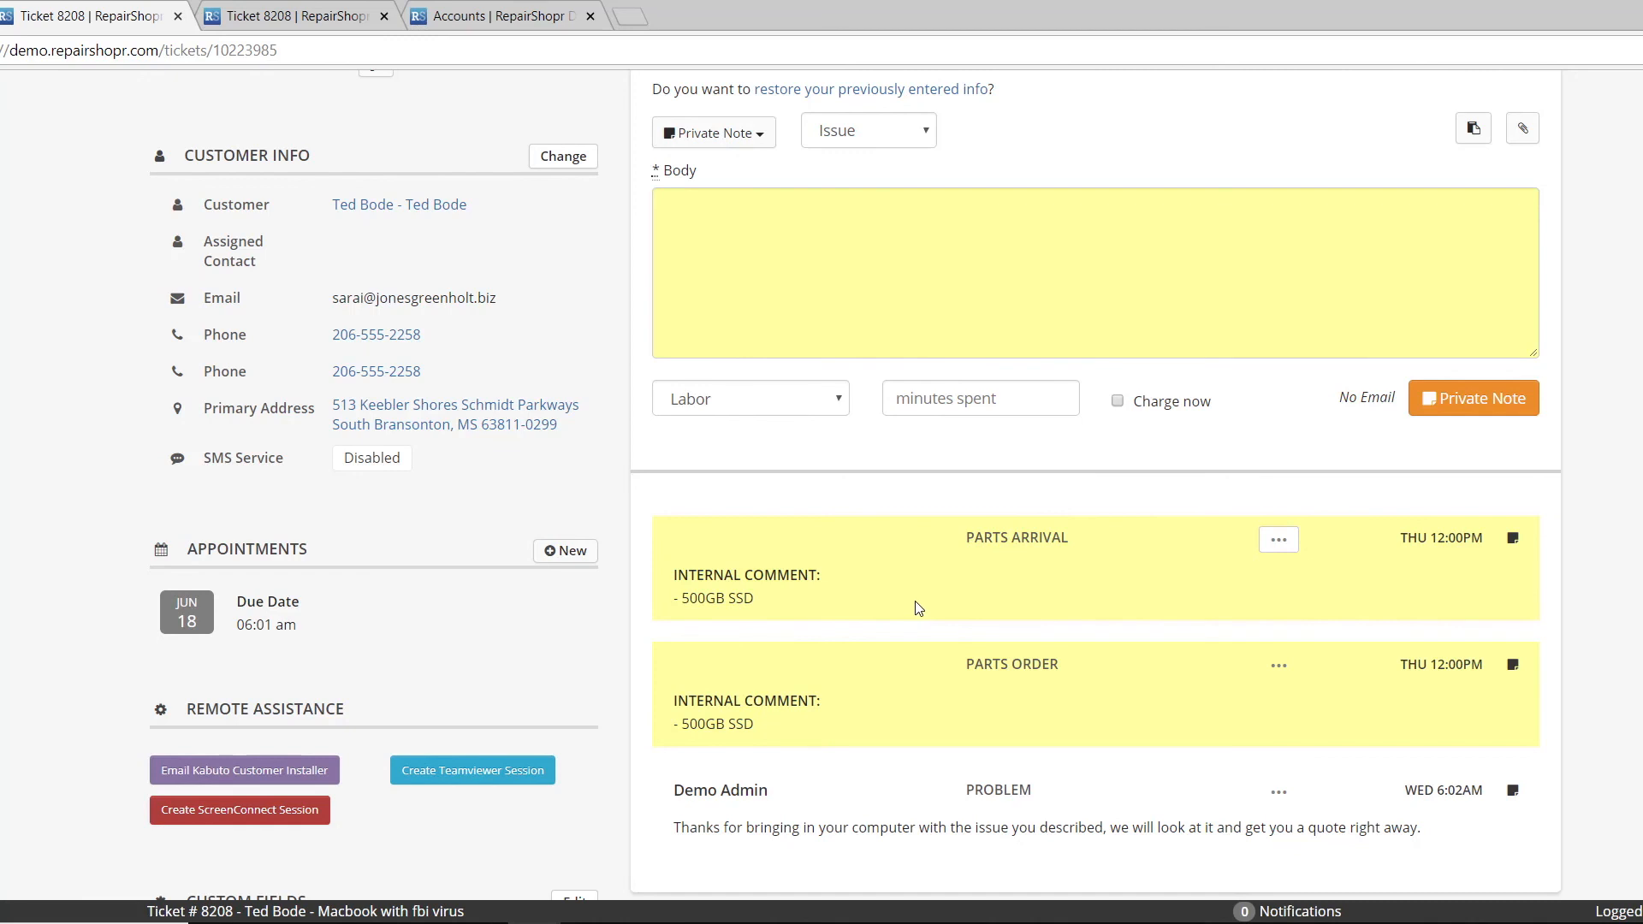